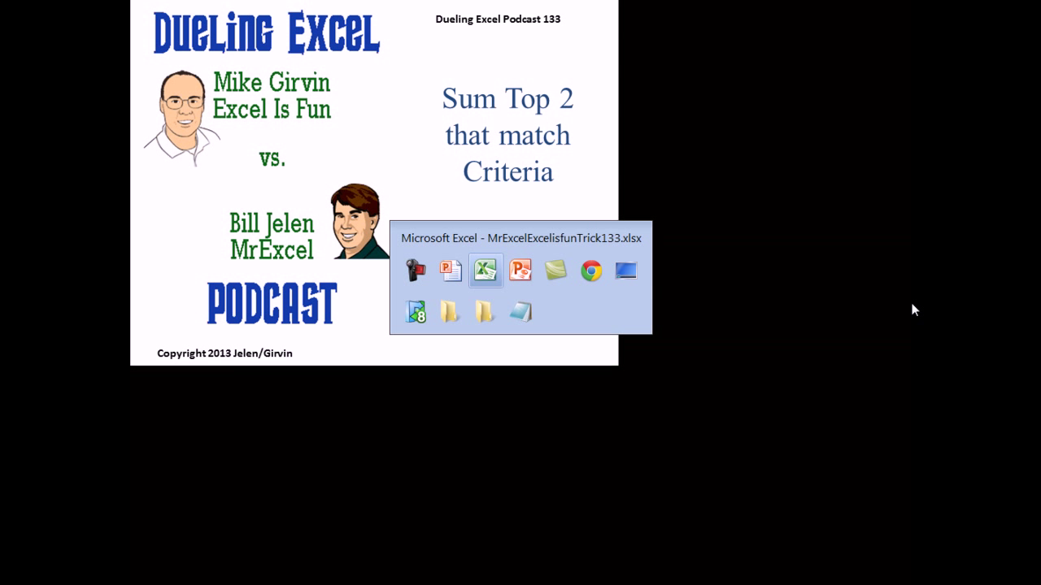
Switch to the MrExcelExcelisfunTrick133 workbook showing the Question sheet
left_click(485, 270)
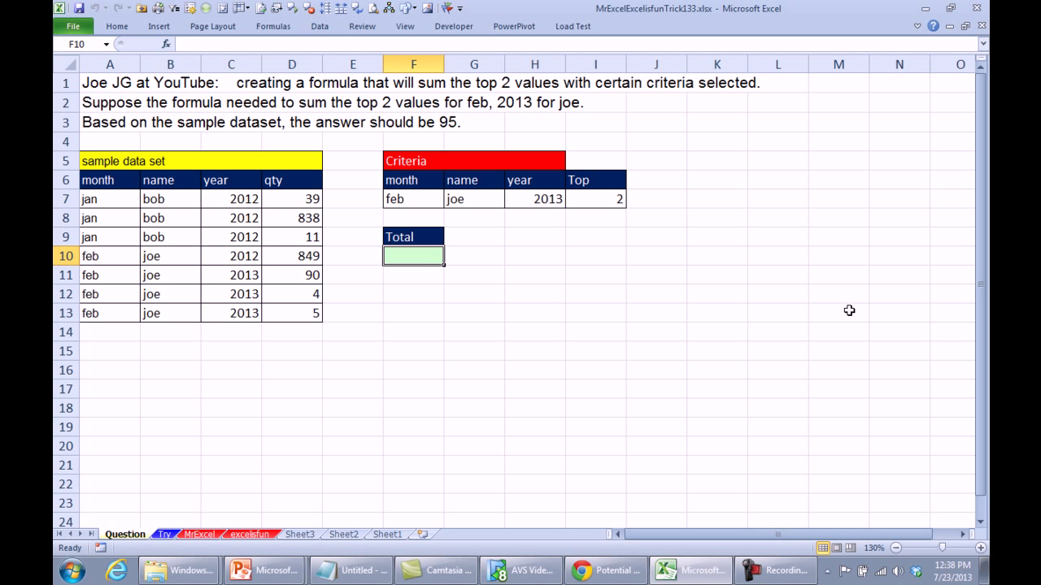
mouse_move(684, 276)
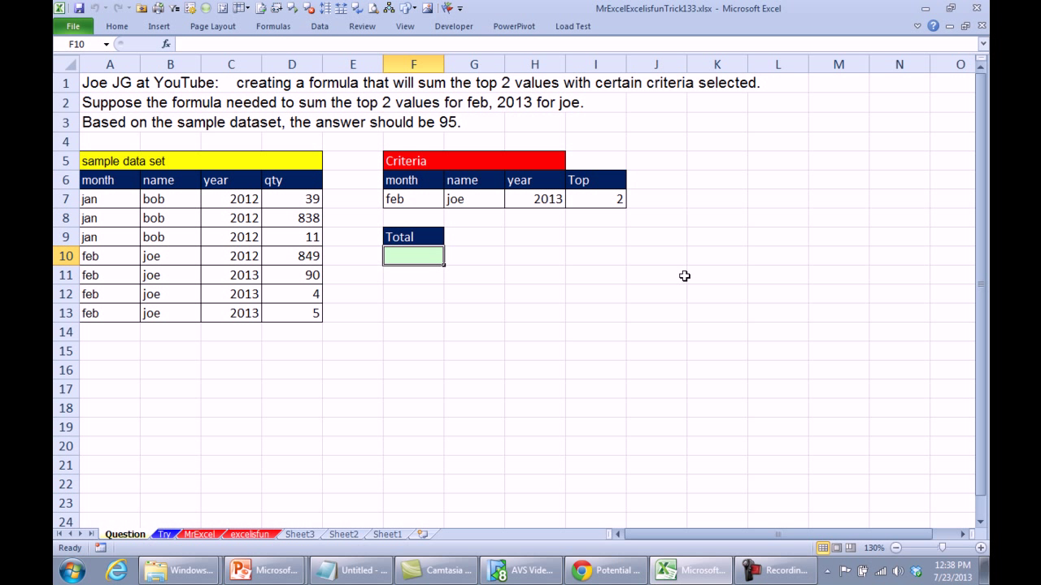
mouse_move(197, 205)
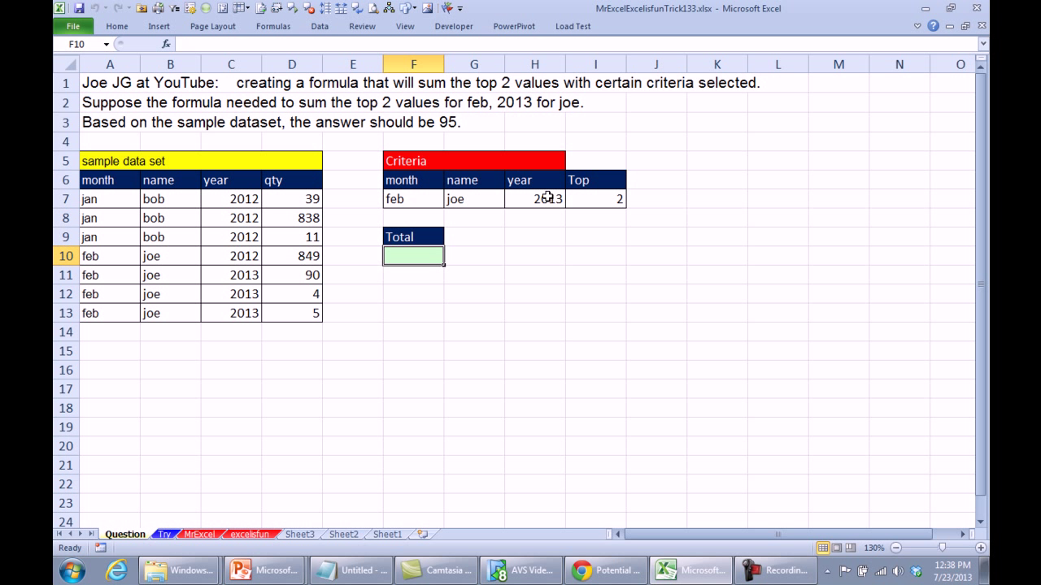
mouse_move(98, 189)
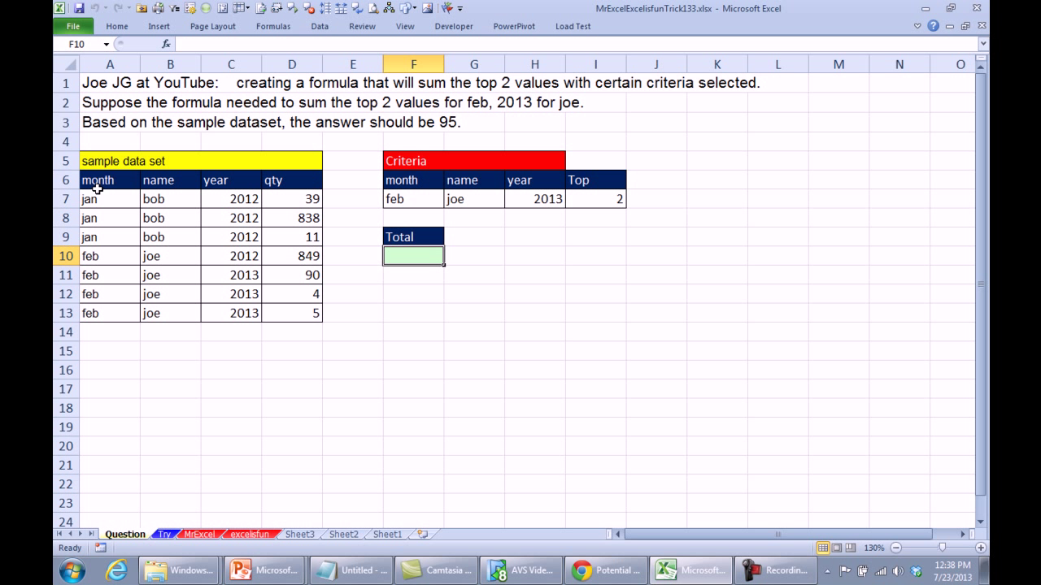
Start an Advanced Filter on A6:D13 set to copy matching rows to another location
left_click_drag(97, 179, 291, 312)
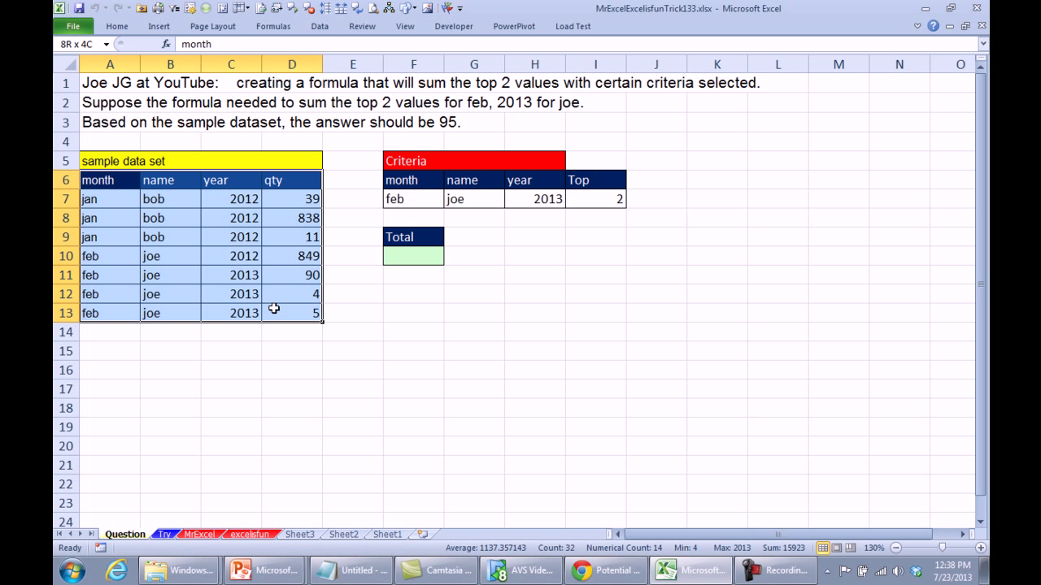
left_click(318, 26)
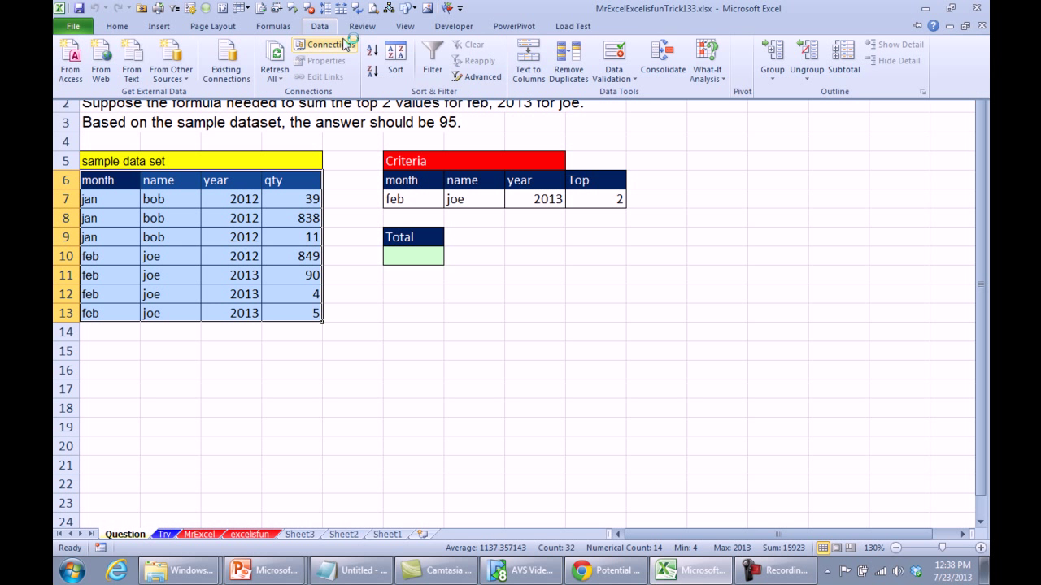
left_click(481, 76)
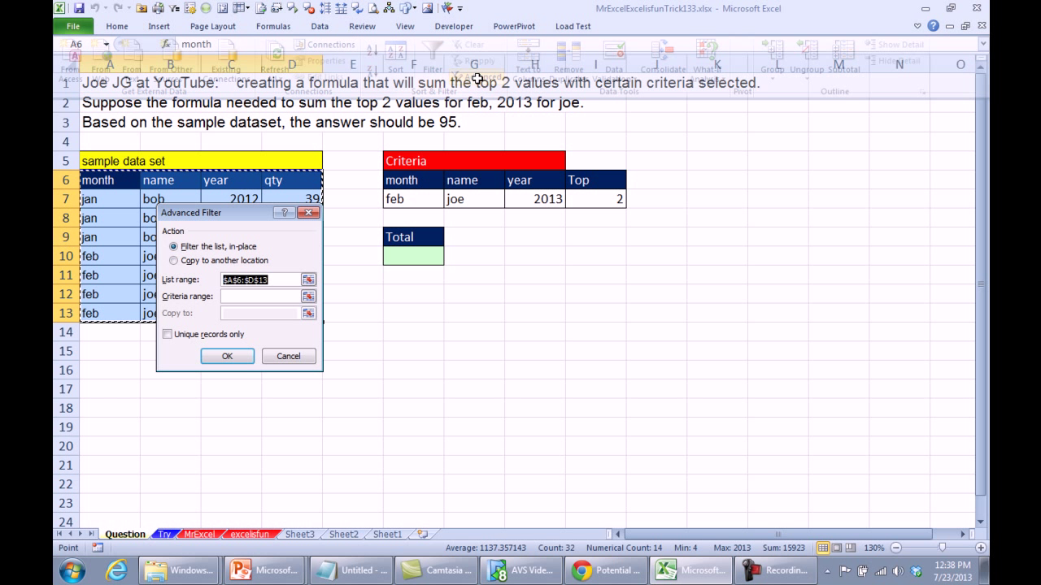
left_click(172, 260)
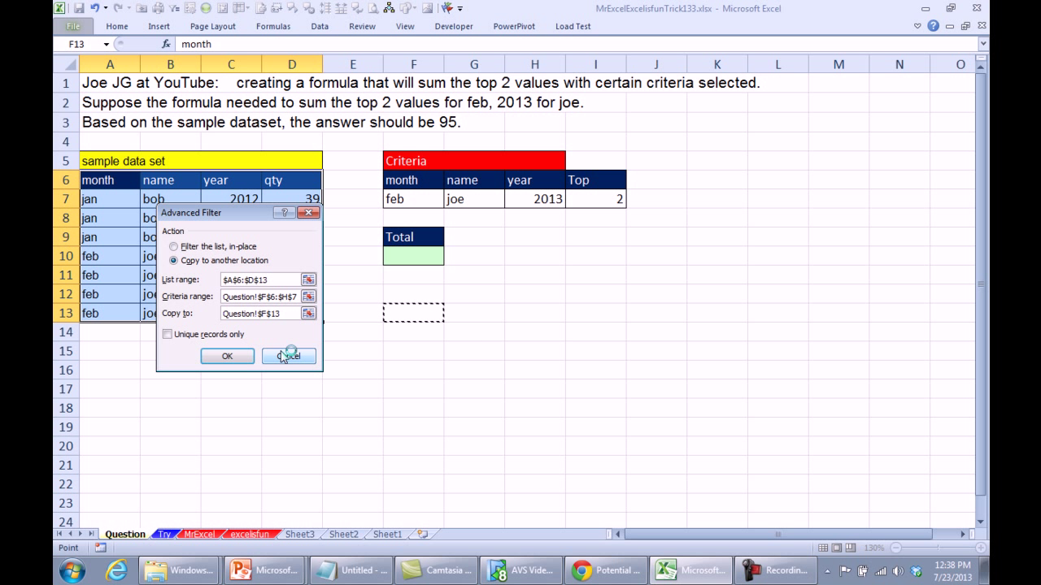
Run the filter, then total the top two extracted quantities in F10 with =MAX(I14:I22)+LARGE(I14:I22,2)
left_click(227, 356)
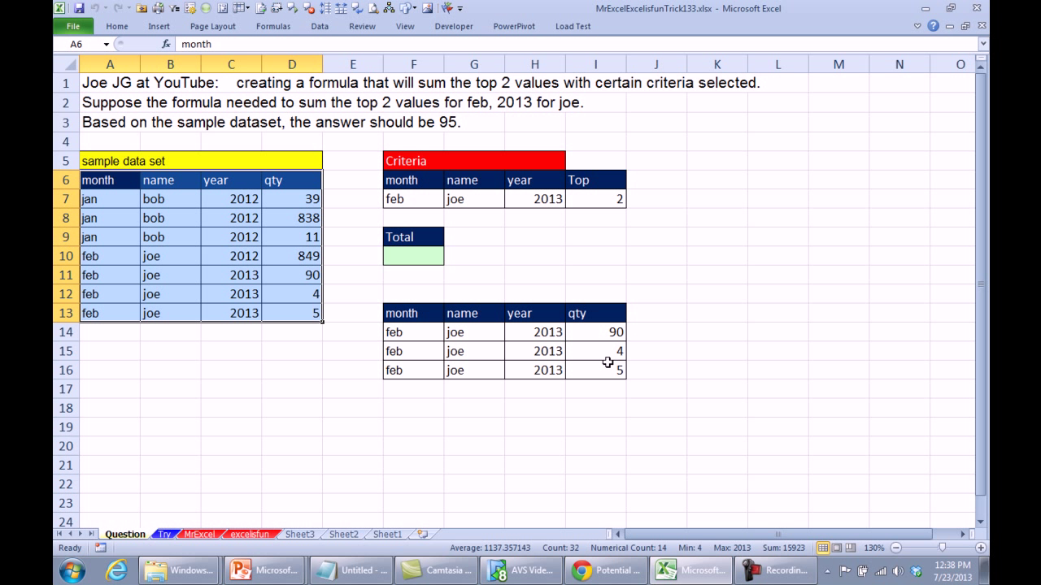
mouse_move(416, 254)
type("=")
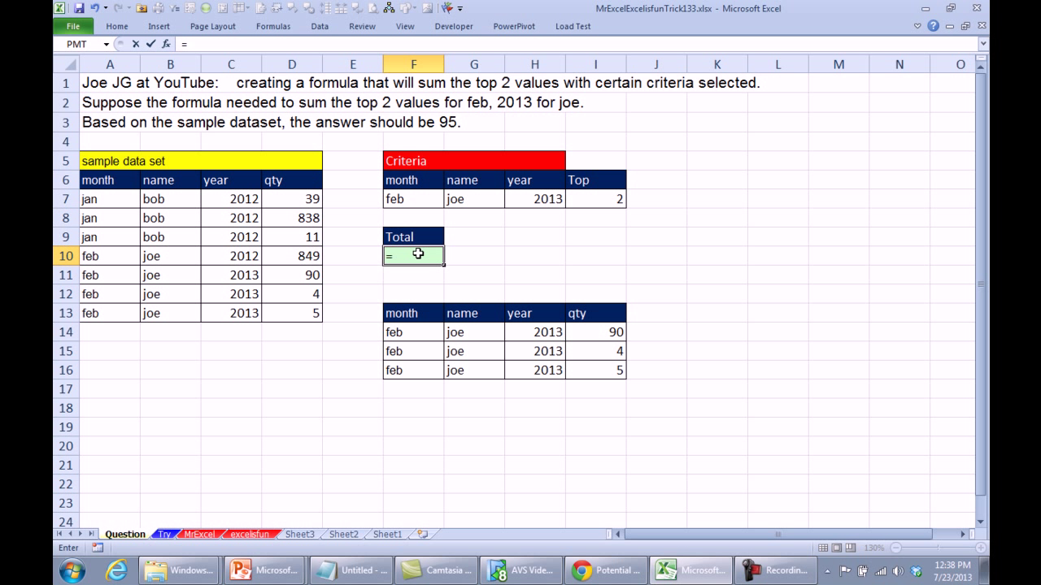
type("max(I14:I22")
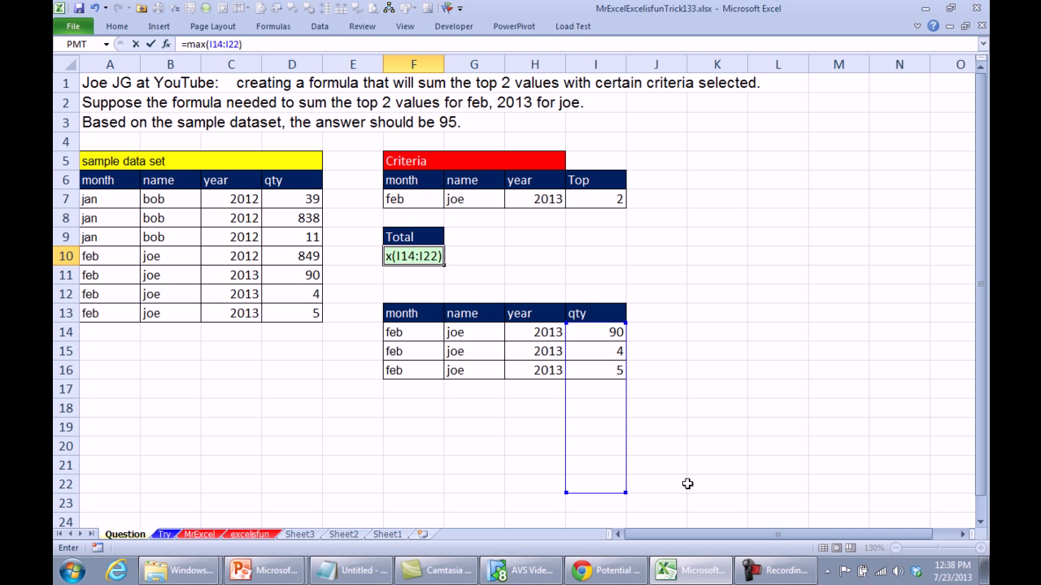
type("+large(I14")
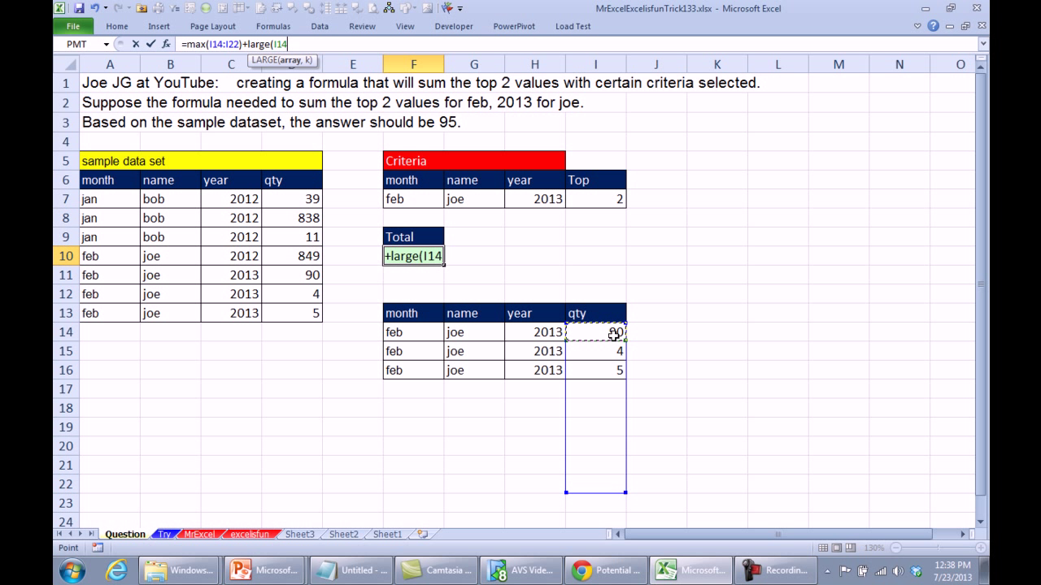
type(",2")
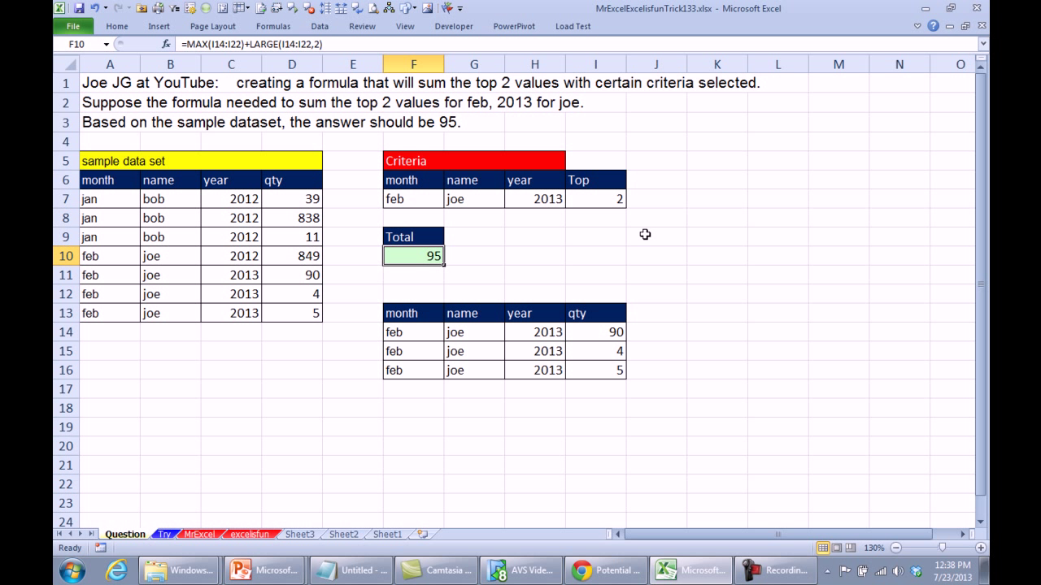
mouse_move(478, 130)
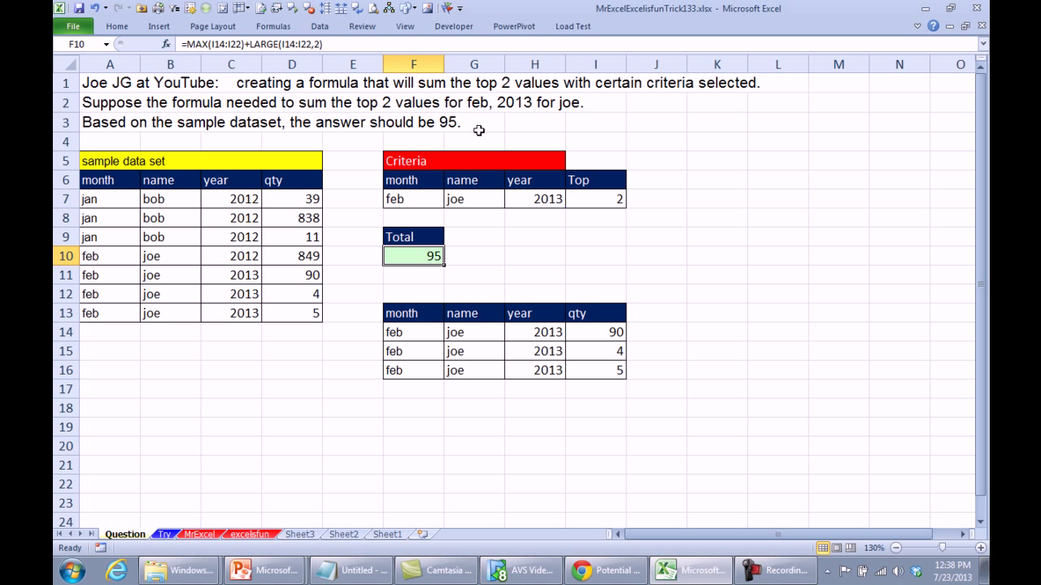
mouse_move(137, 218)
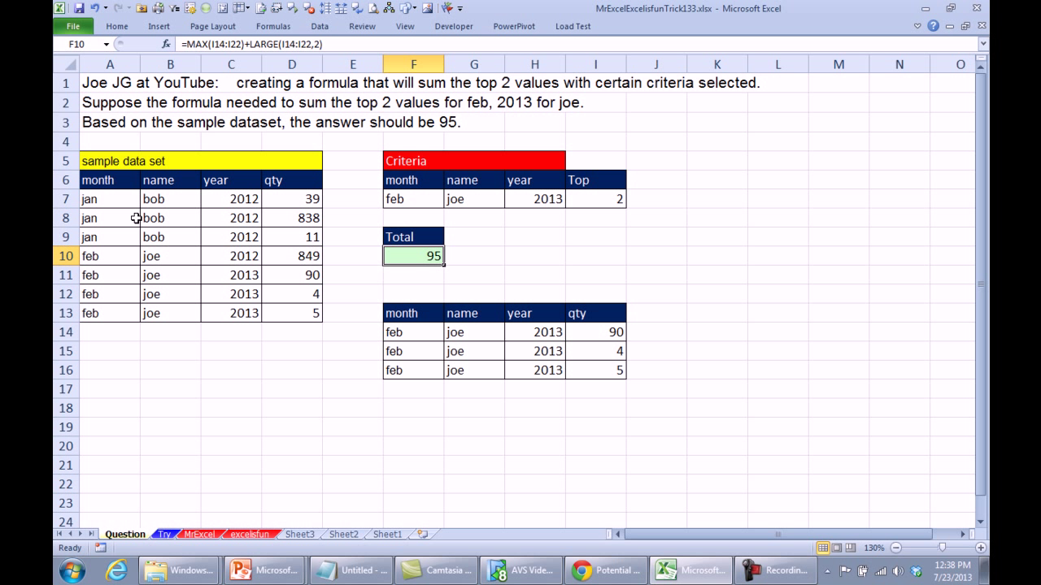
mouse_move(409, 332)
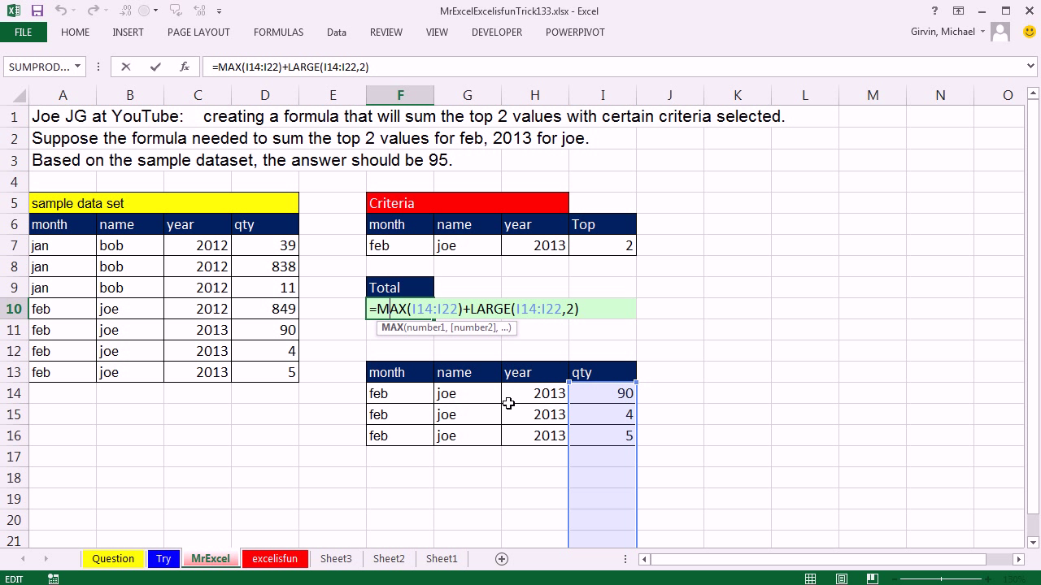
mouse_move(618, 257)
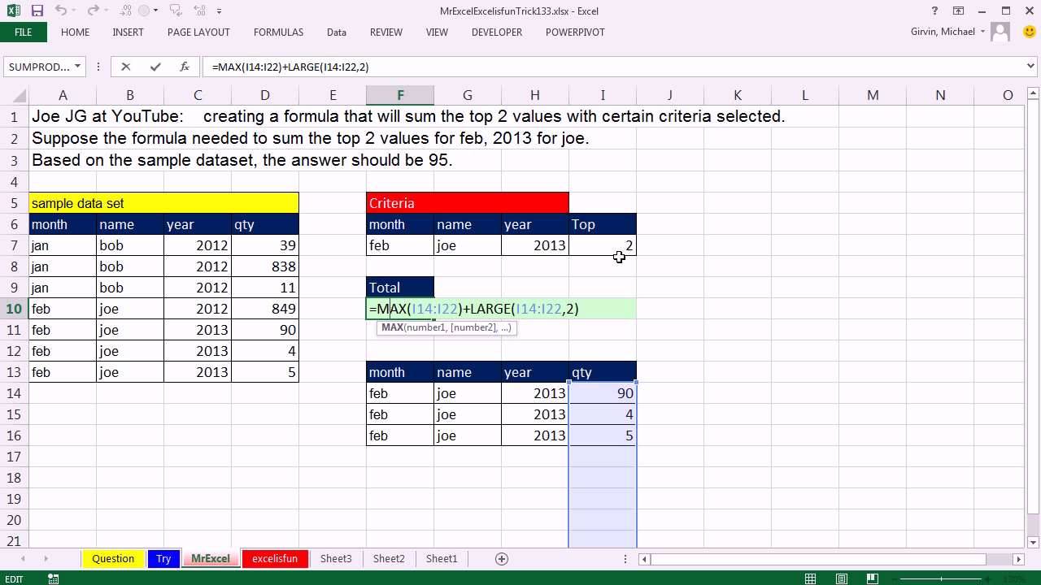
mouse_move(354, 276)
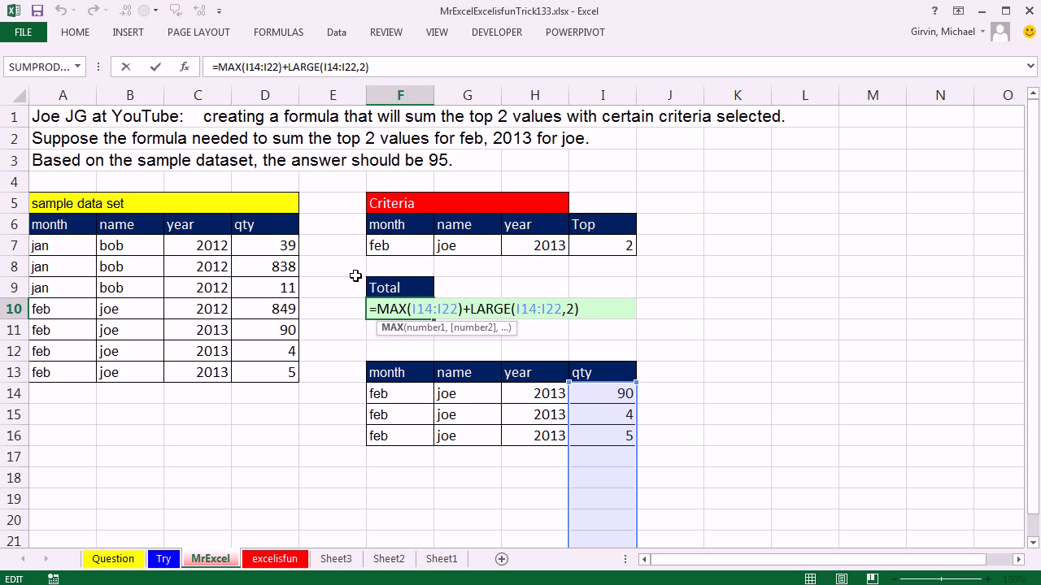
mouse_move(420, 228)
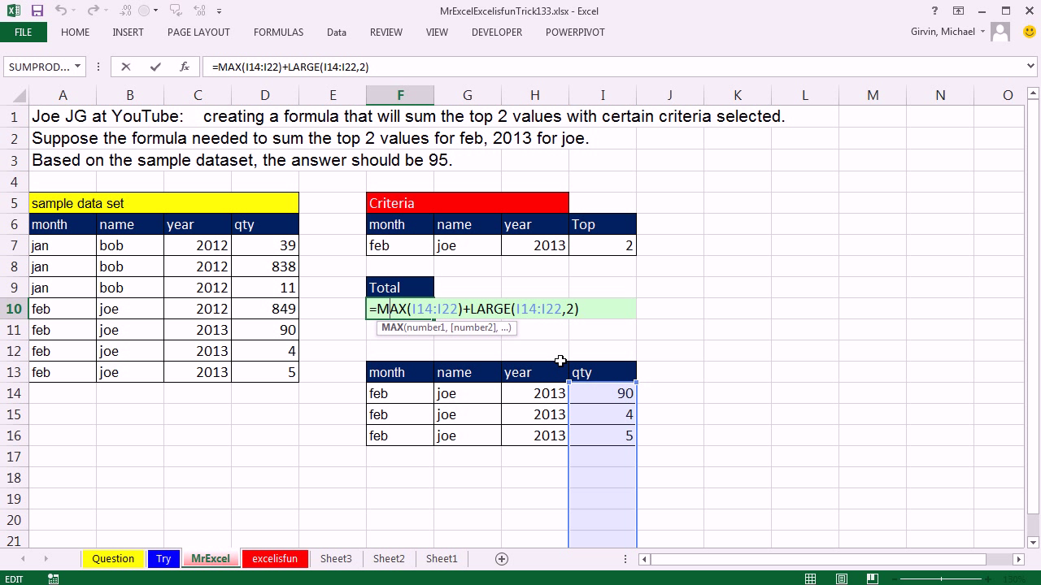
mouse_move(557, 359)
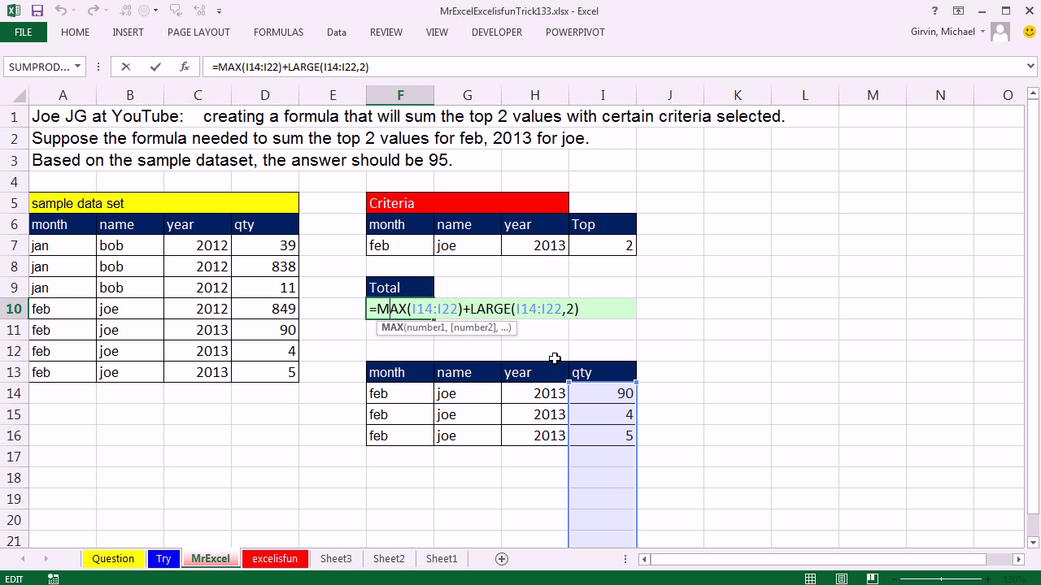
mouse_move(328, 367)
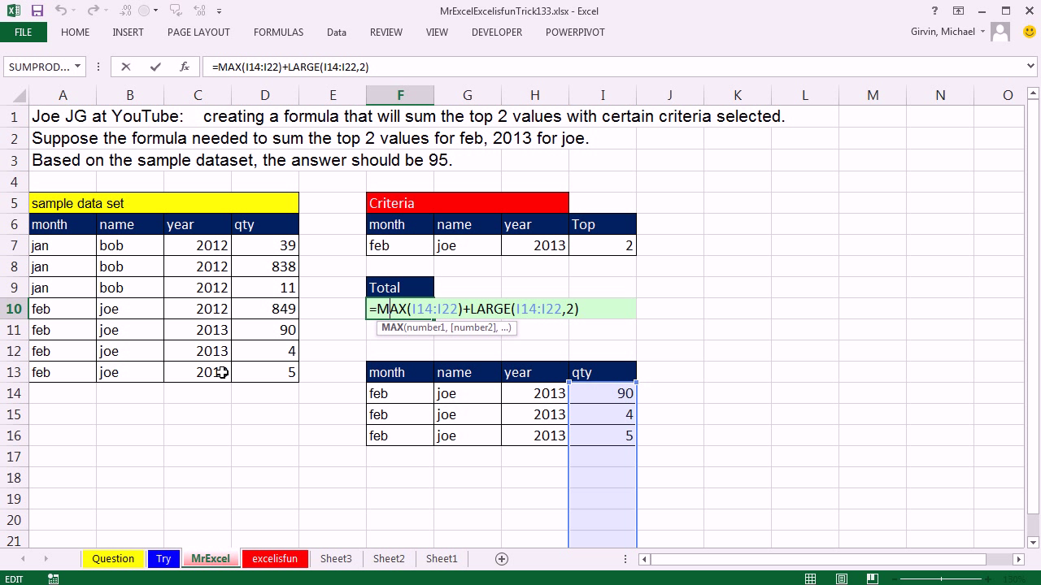
mouse_move(605, 247)
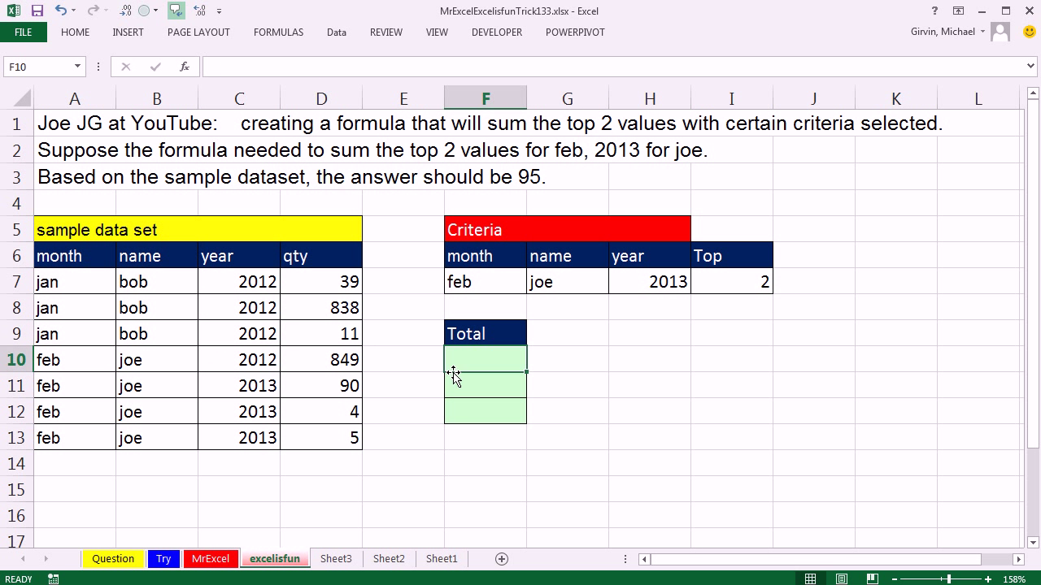
mouse_move(735, 412)
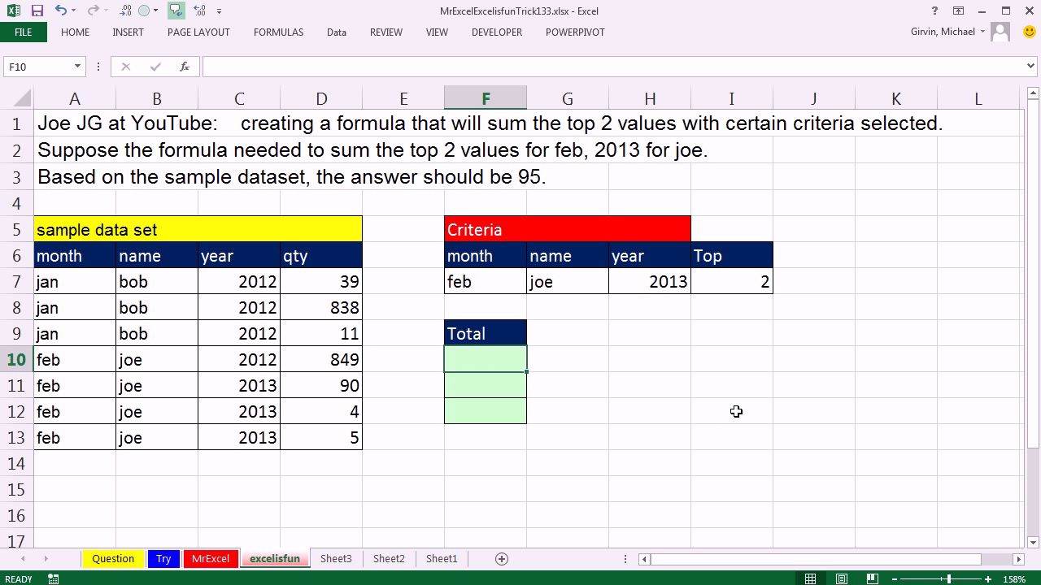
Begin =LARGE(IF(A7:A13=F7,IF(B7:B13=G7, testing month and name against feb and joe
type("=")
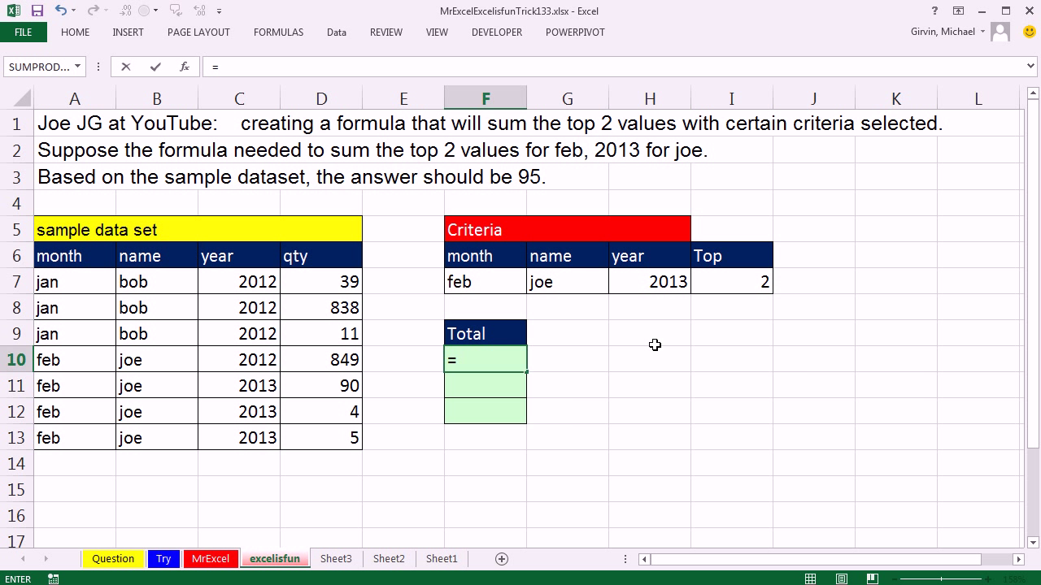
type("LARGE(")
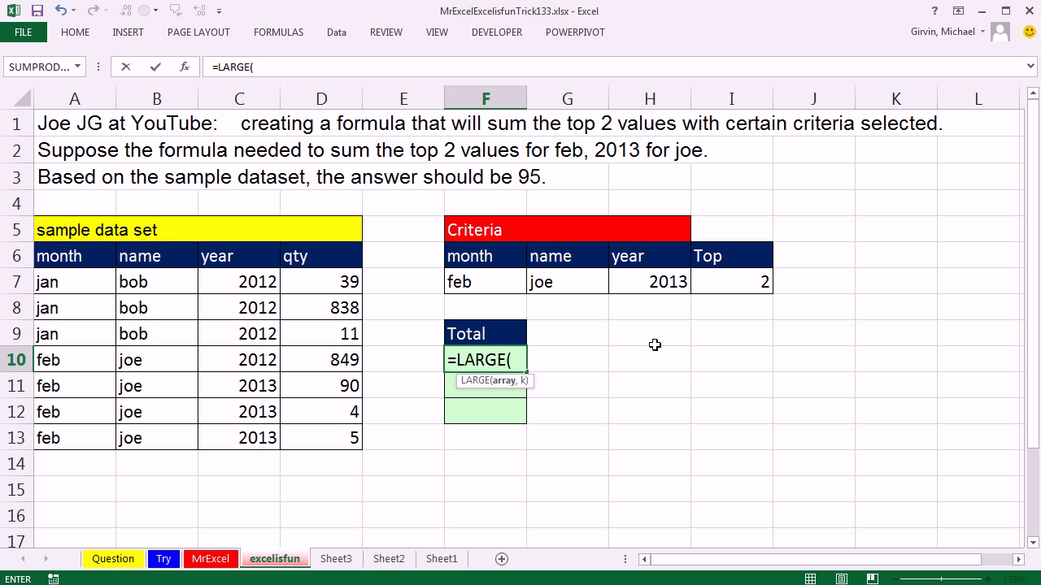
mouse_move(325, 282)
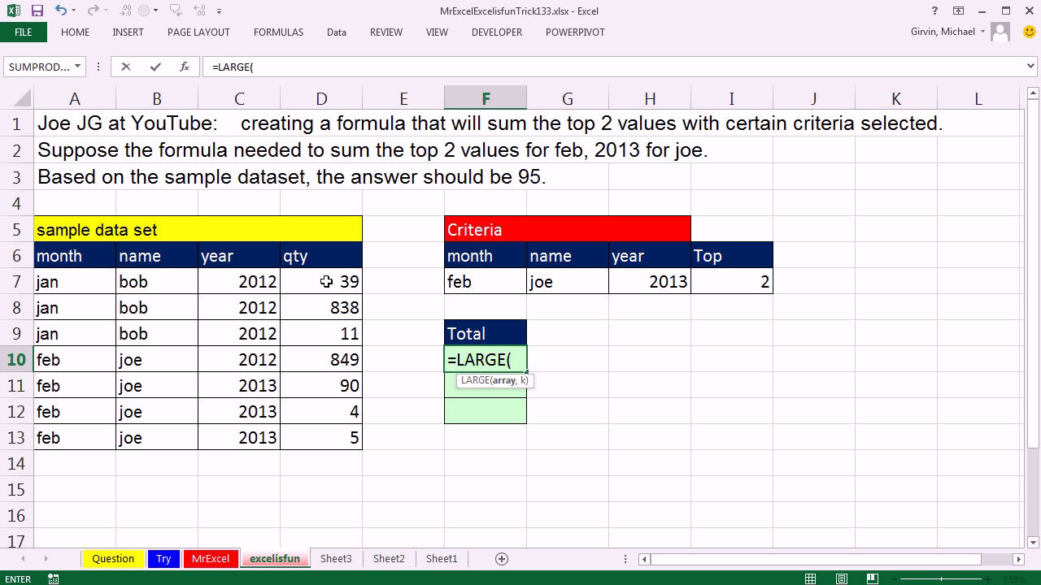
mouse_move(309, 449)
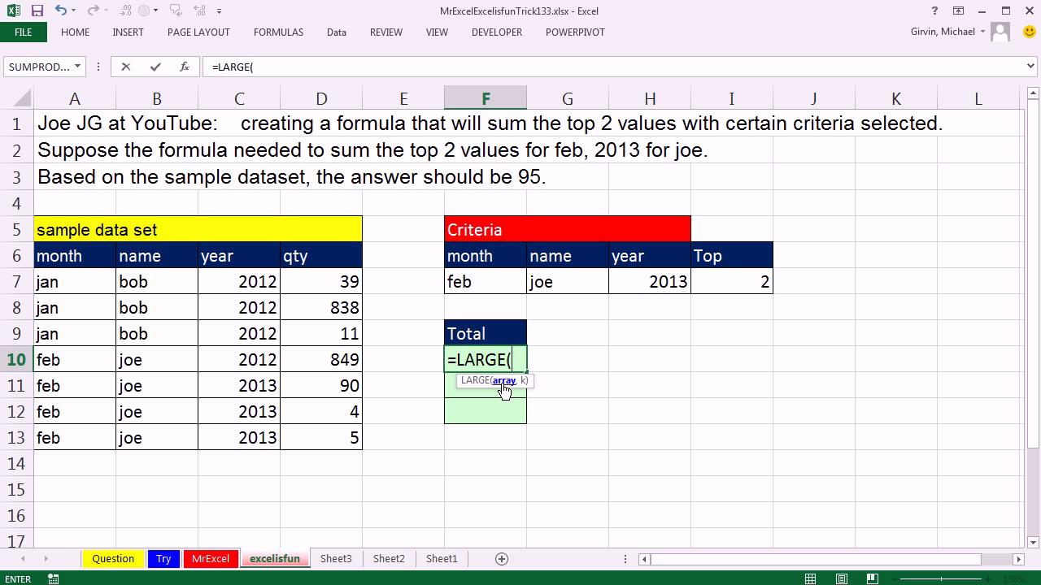
mouse_move(485, 449)
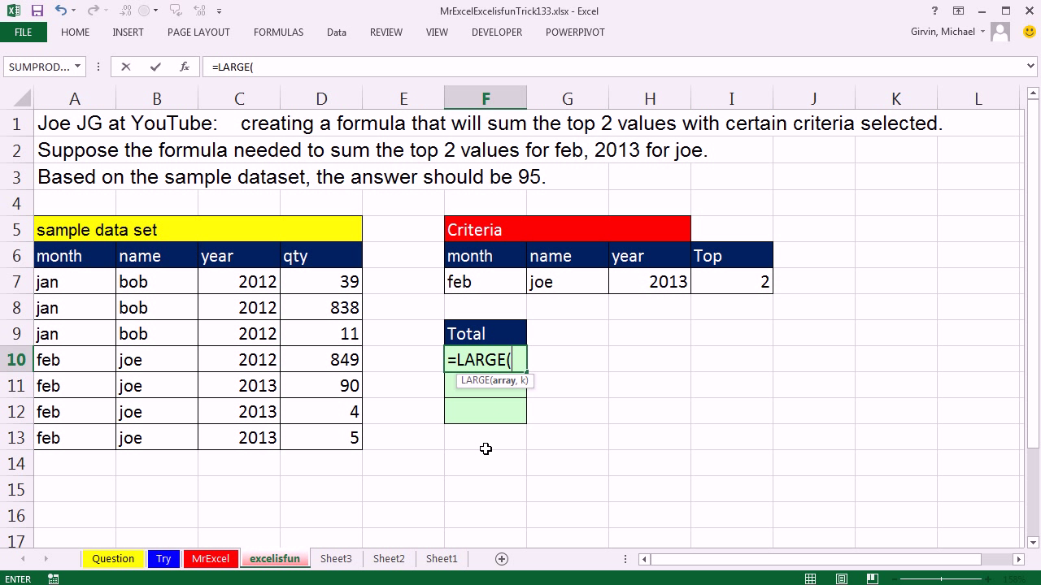
type("IF(A7:A13=")
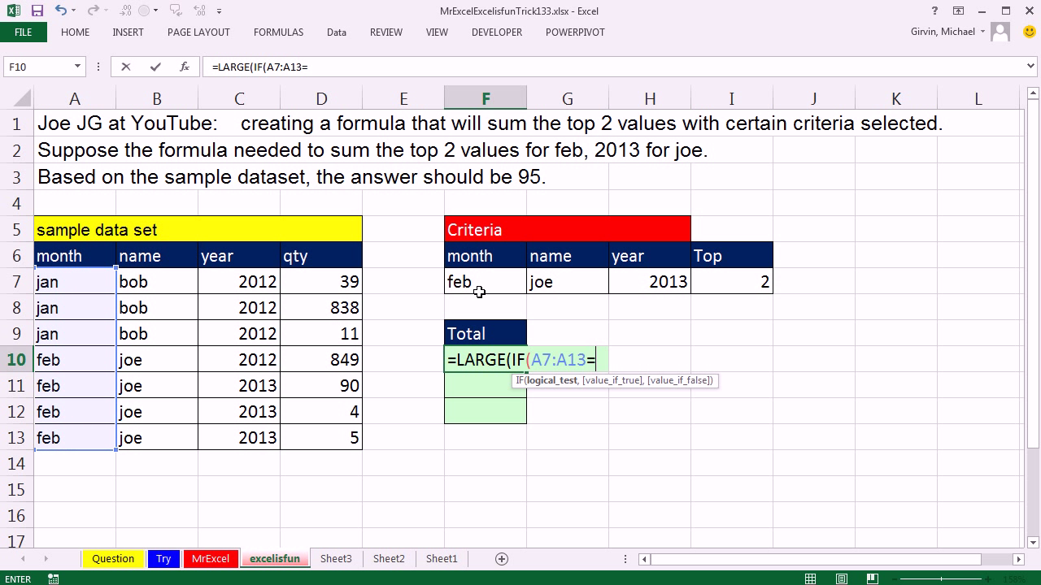
left_click(485, 281)
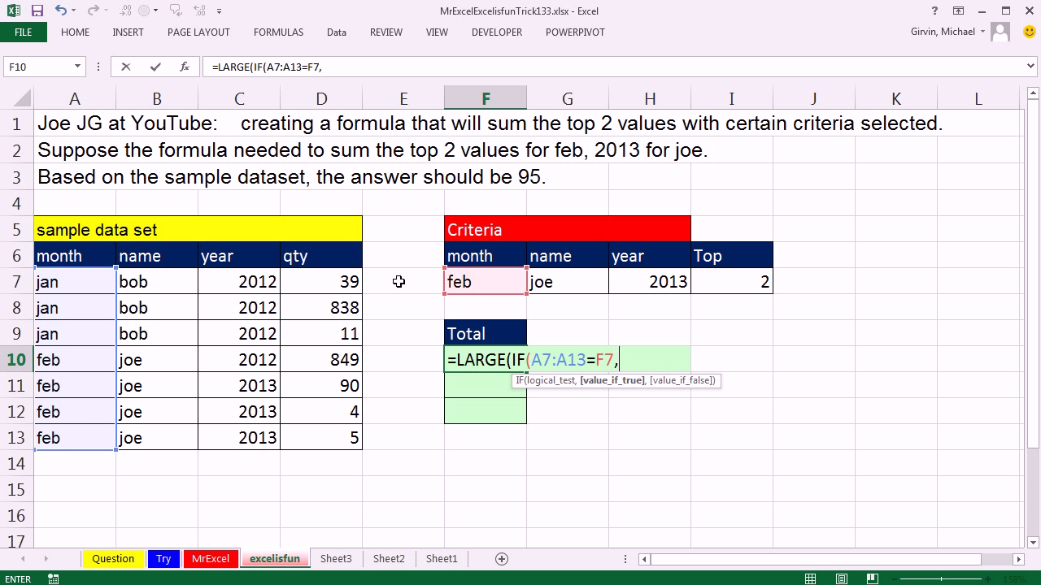
mouse_move(609, 414)
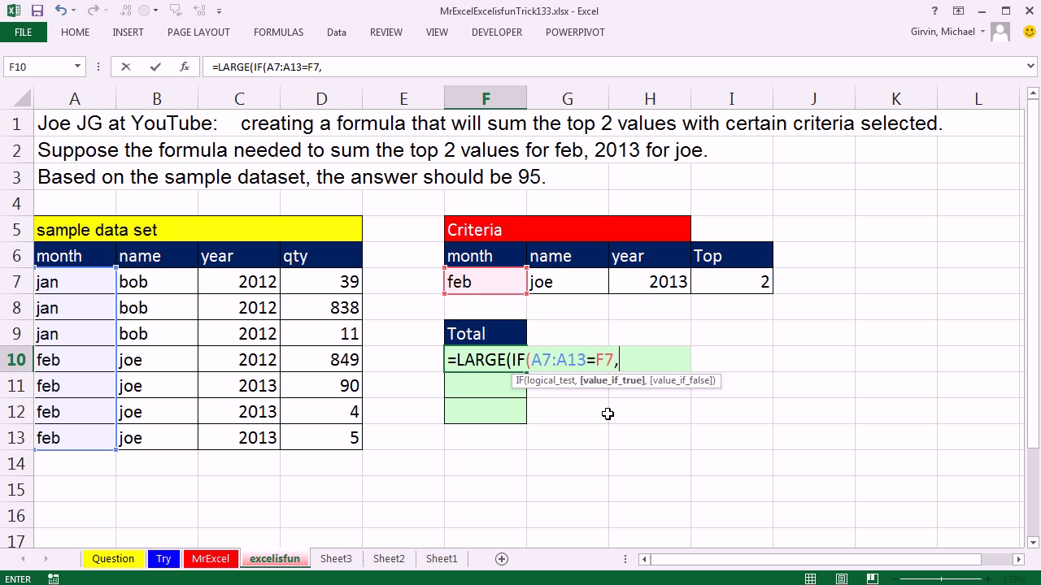
type("IF(B7:B13")
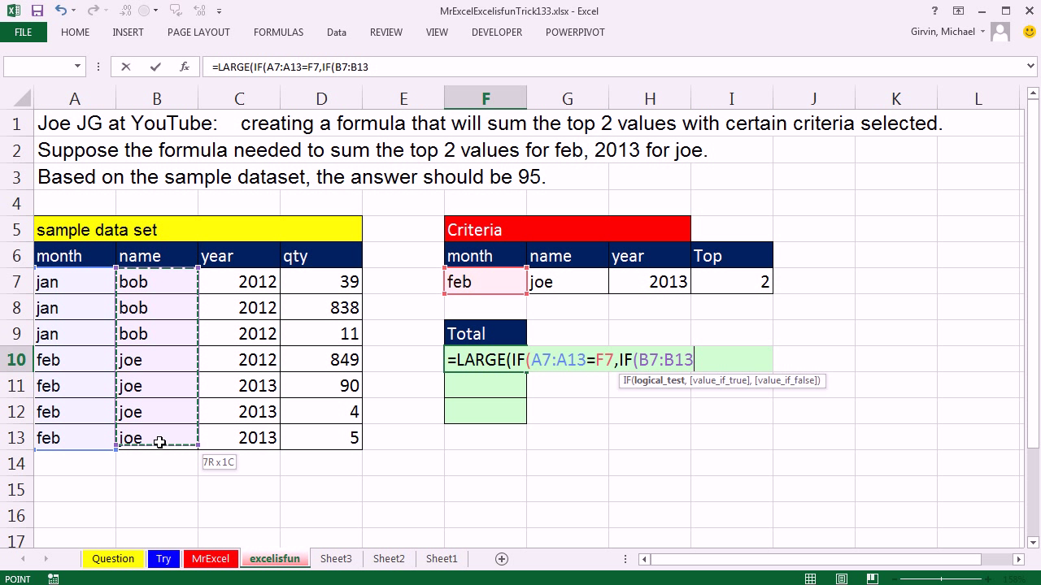
left_click(566, 281)
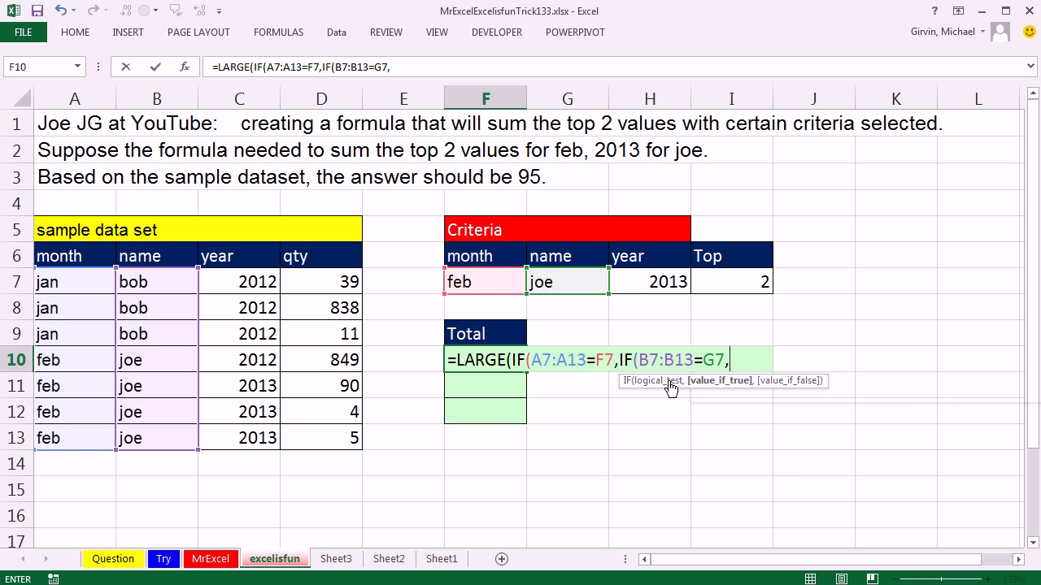
Add IF(C7:C13=H7 for 2013, return D7:D13 quantities, and close the three IFs
type("IF(C7:C13=")
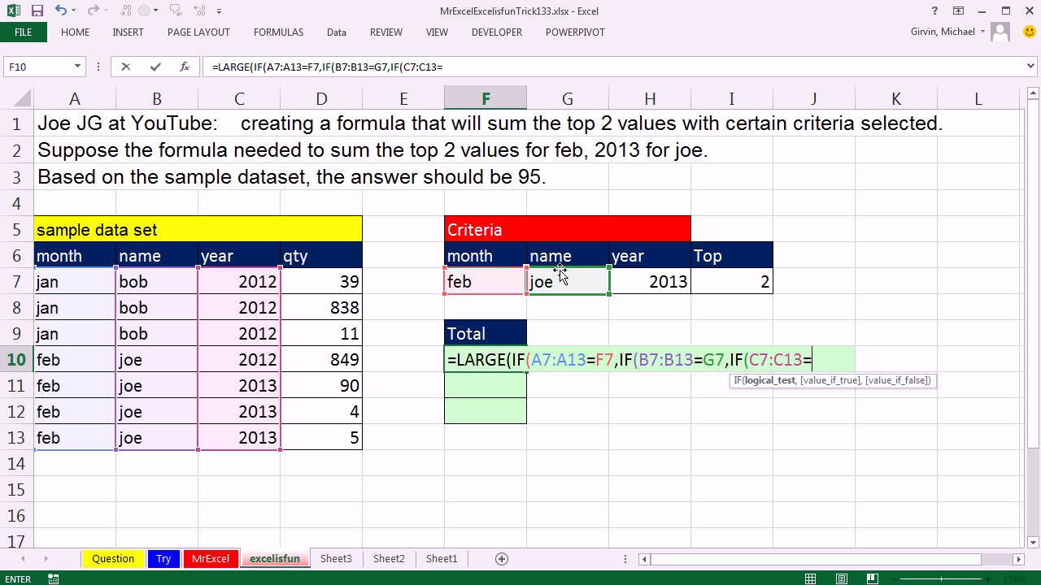
left_click(649, 282)
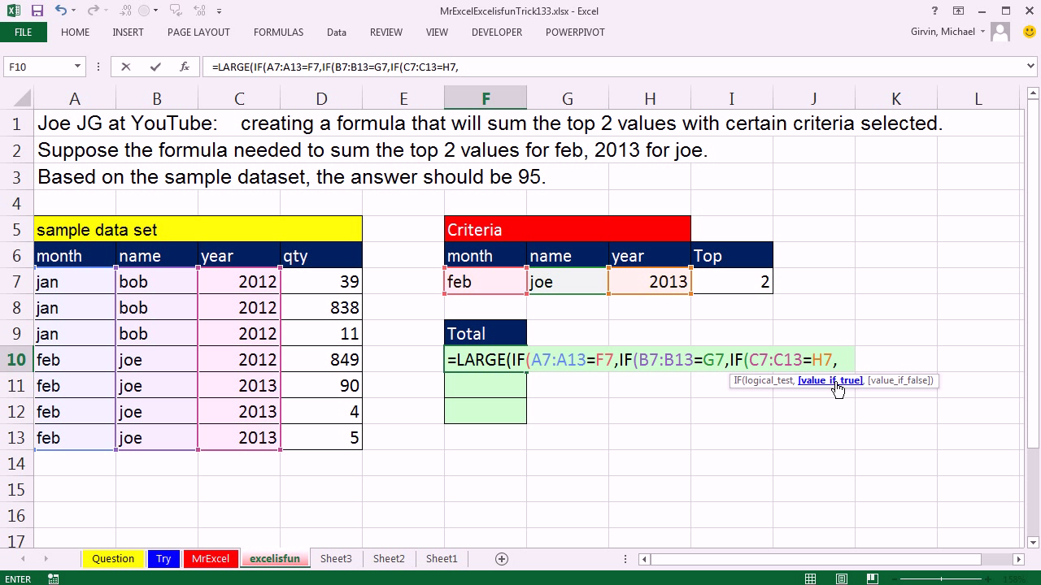
mouse_move(691, 342)
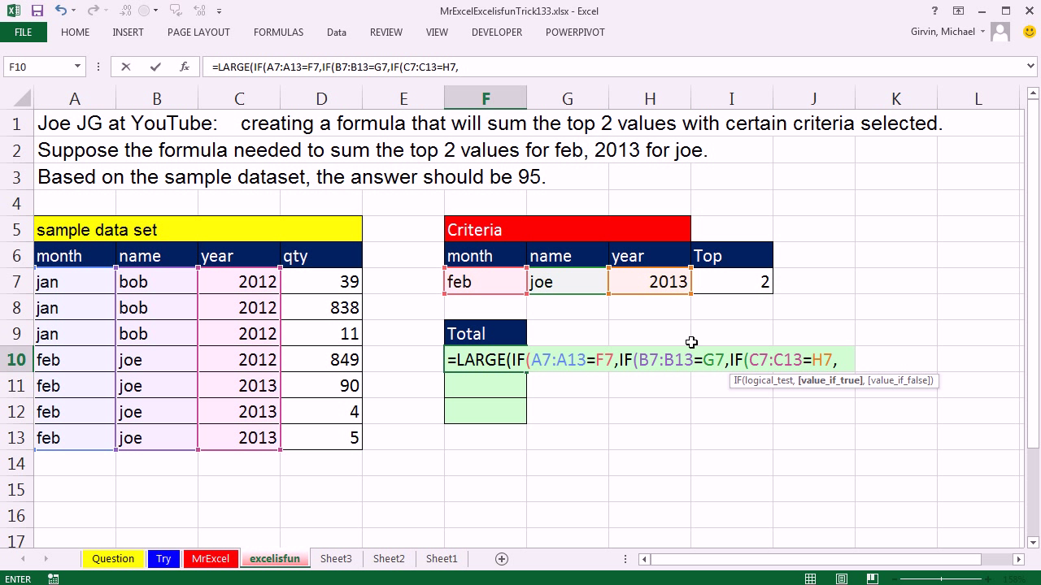
mouse_move(572, 331)
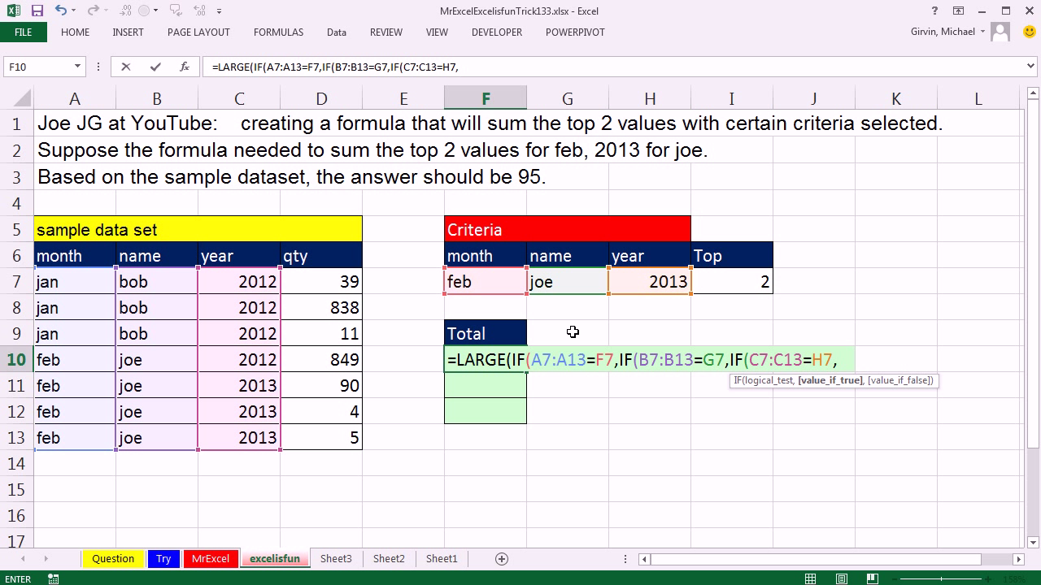
mouse_move(692, 315)
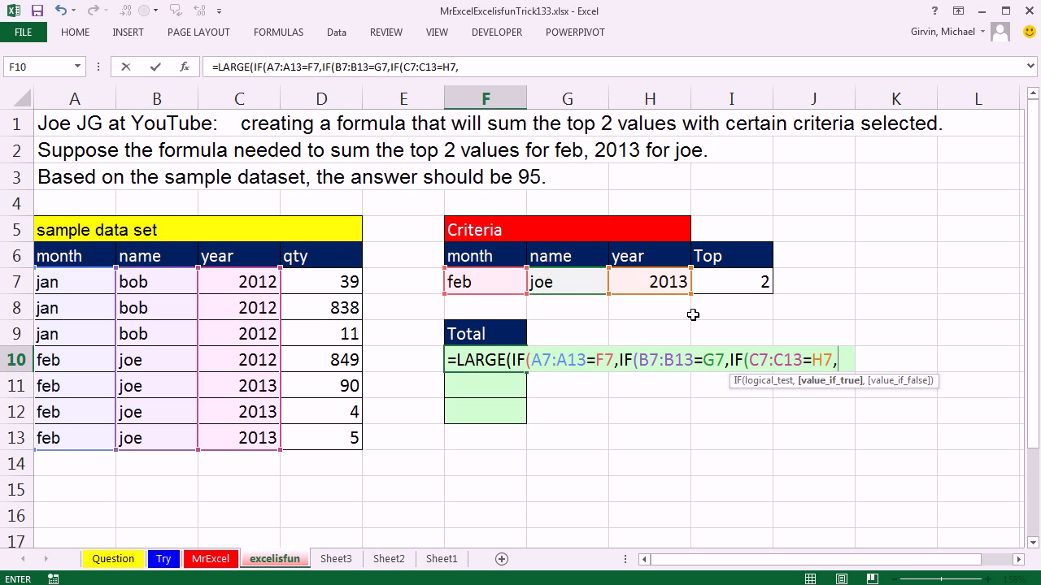
mouse_move(386, 325)
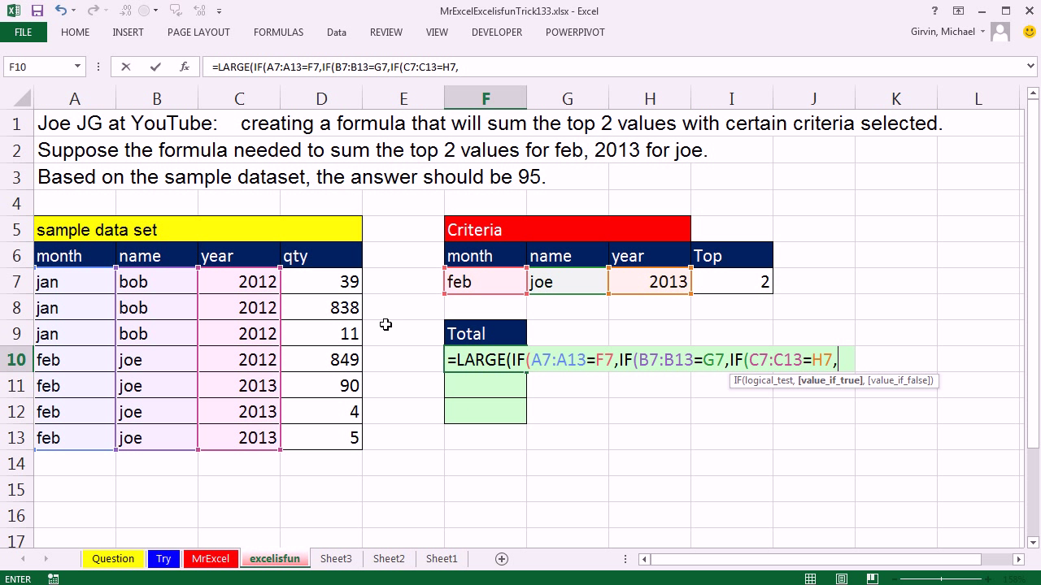
left_click_drag(322, 282, 322, 438)
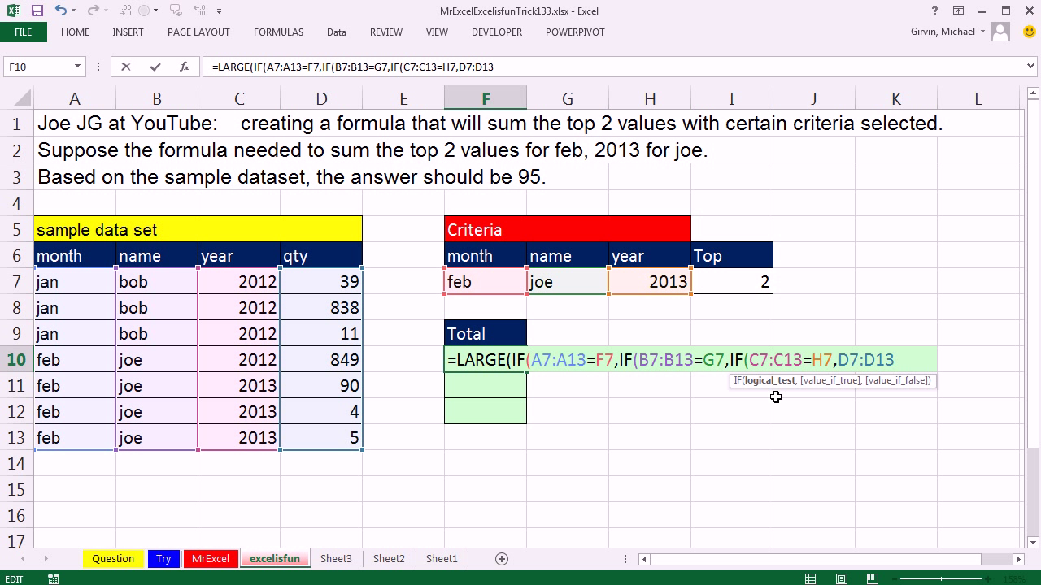
mouse_move(742, 385)
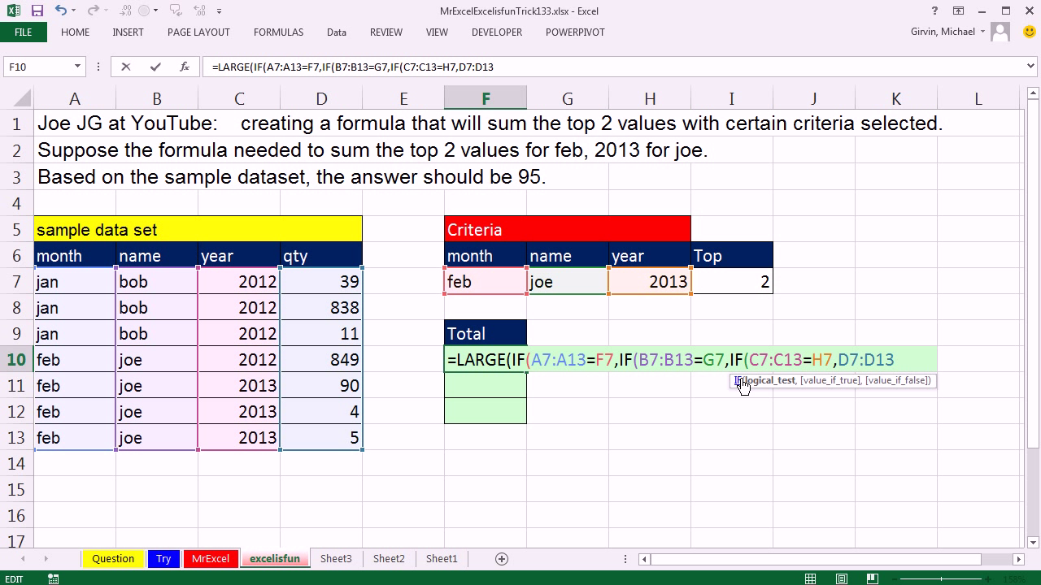
mouse_move(636, 319)
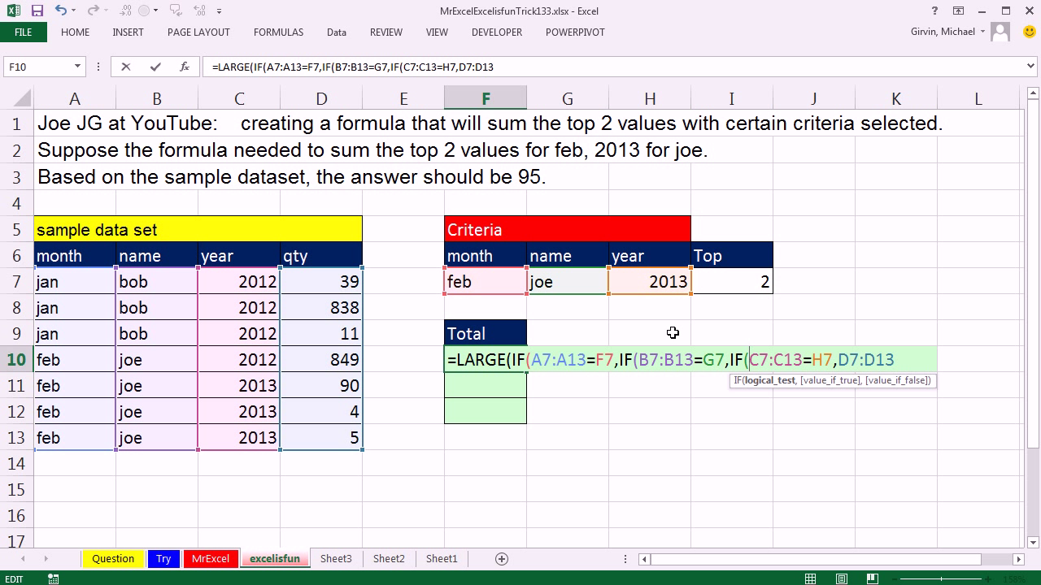
mouse_move(702, 327)
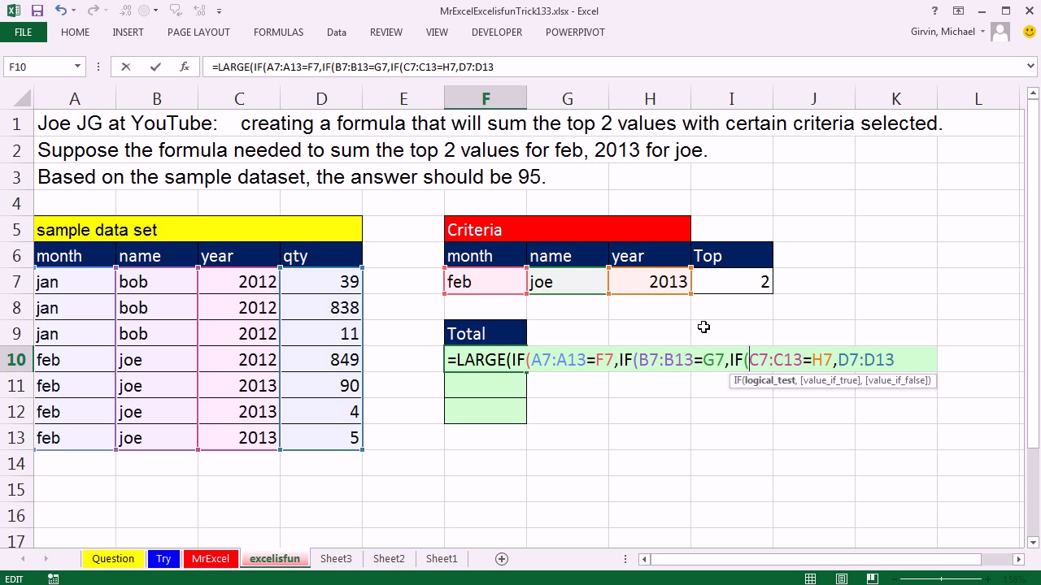
mouse_move(924, 354)
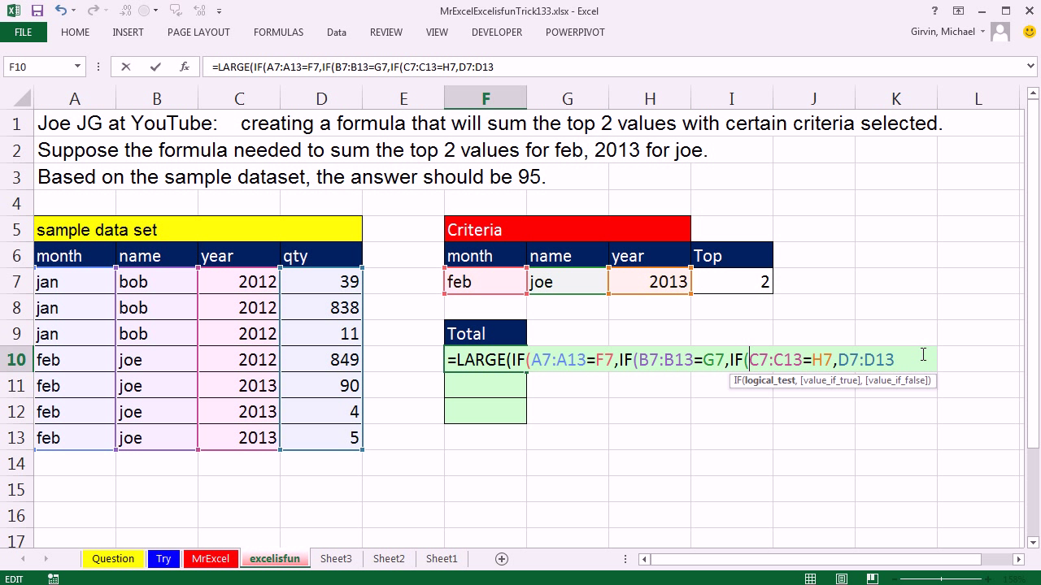
mouse_move(849, 390)
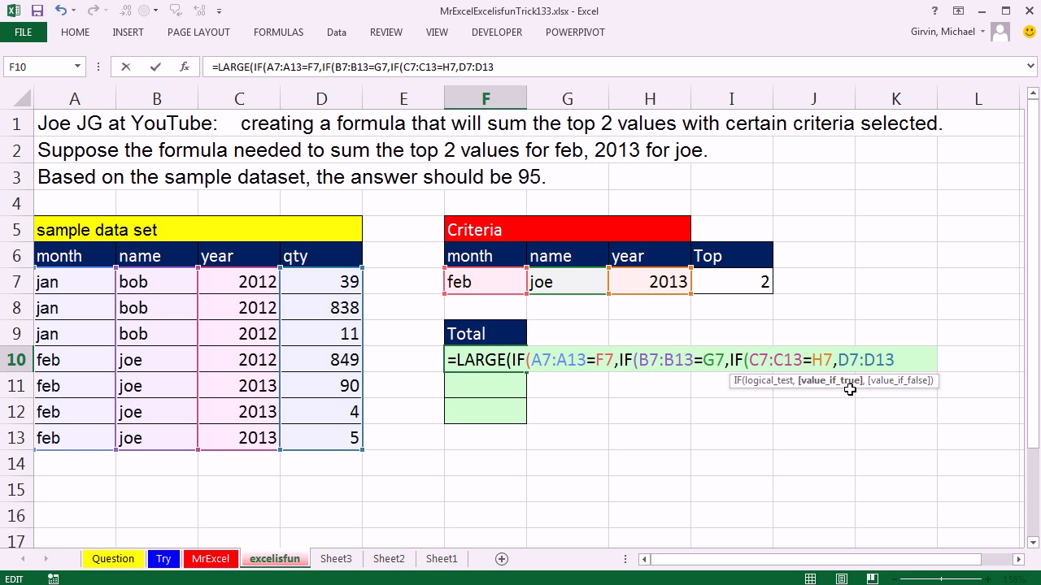
type("))")
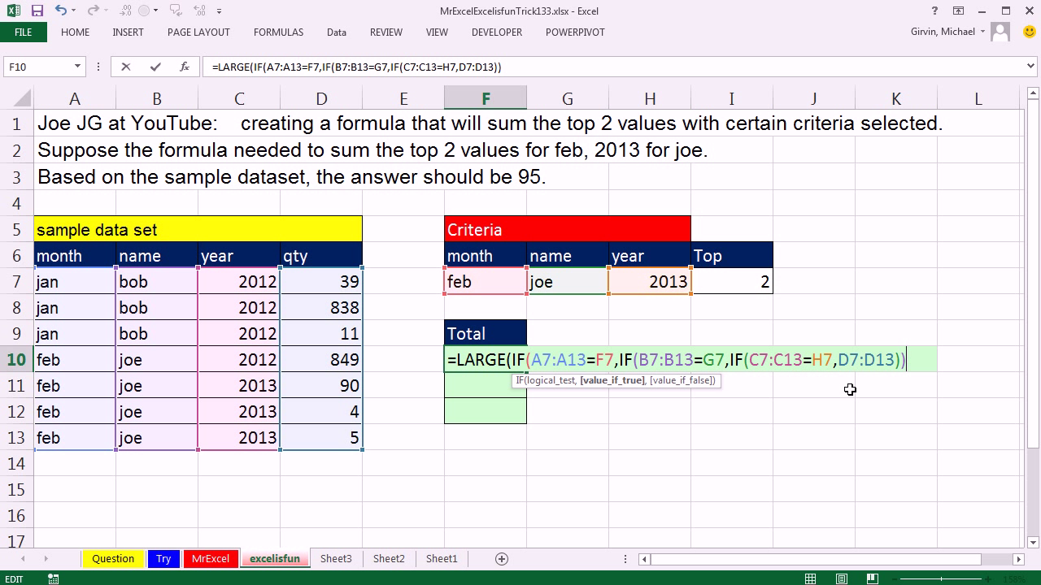
Give LARGE the k array {1,2} so it yields the two largest matches, {90,5}
type("0")
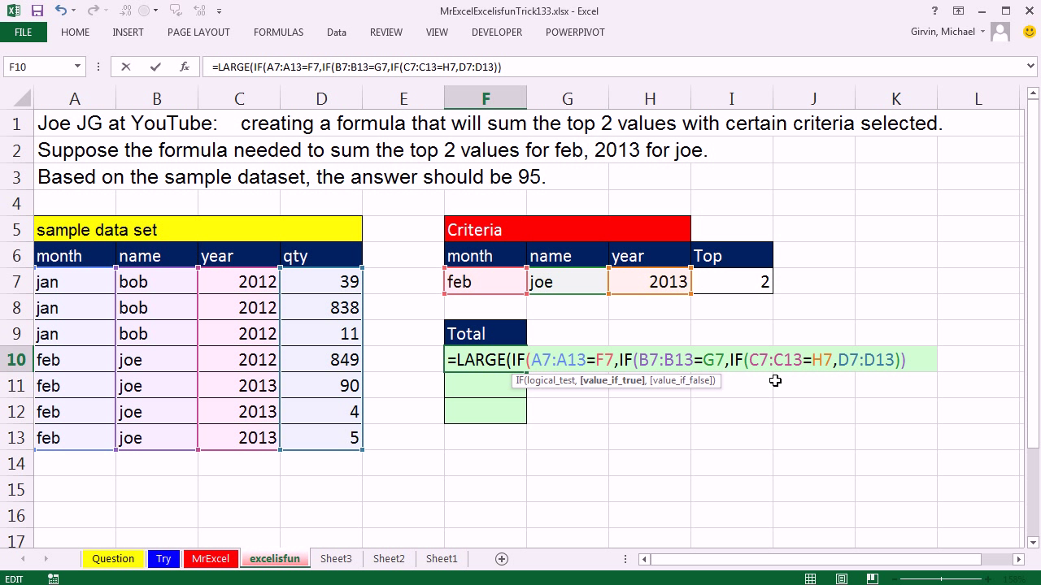
type("),")
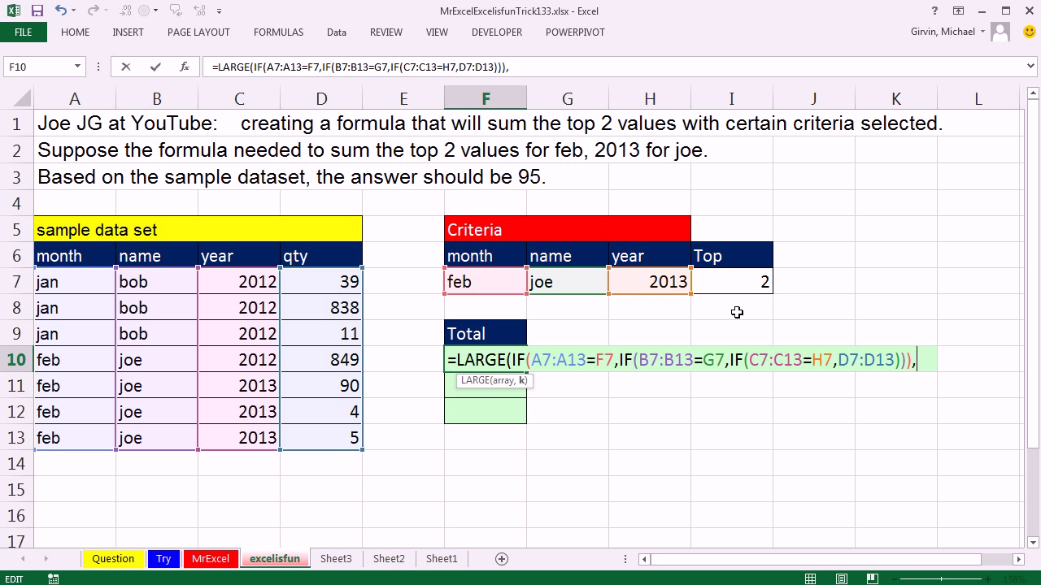
mouse_move(720, 312)
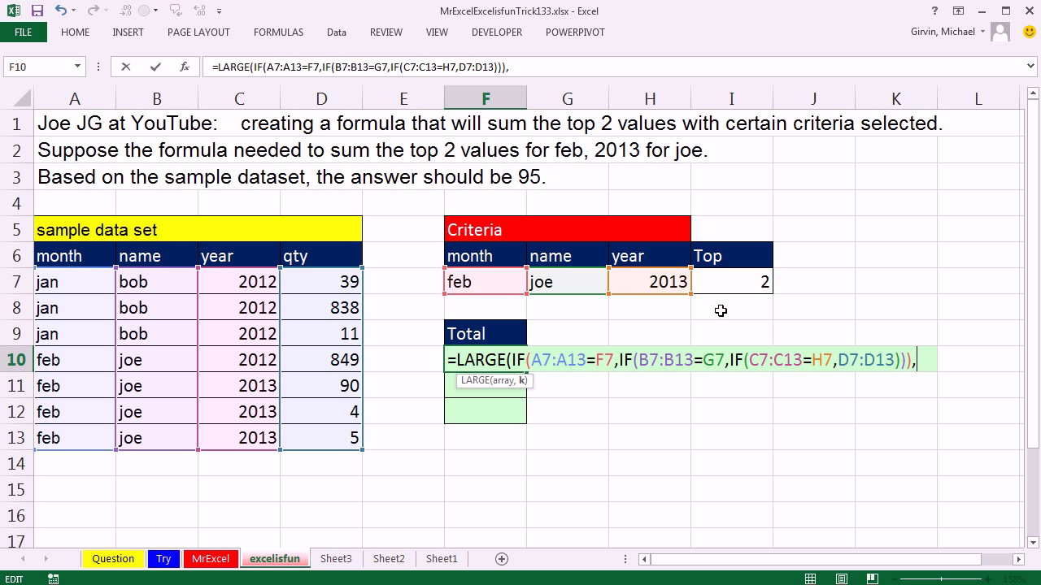
type("{")
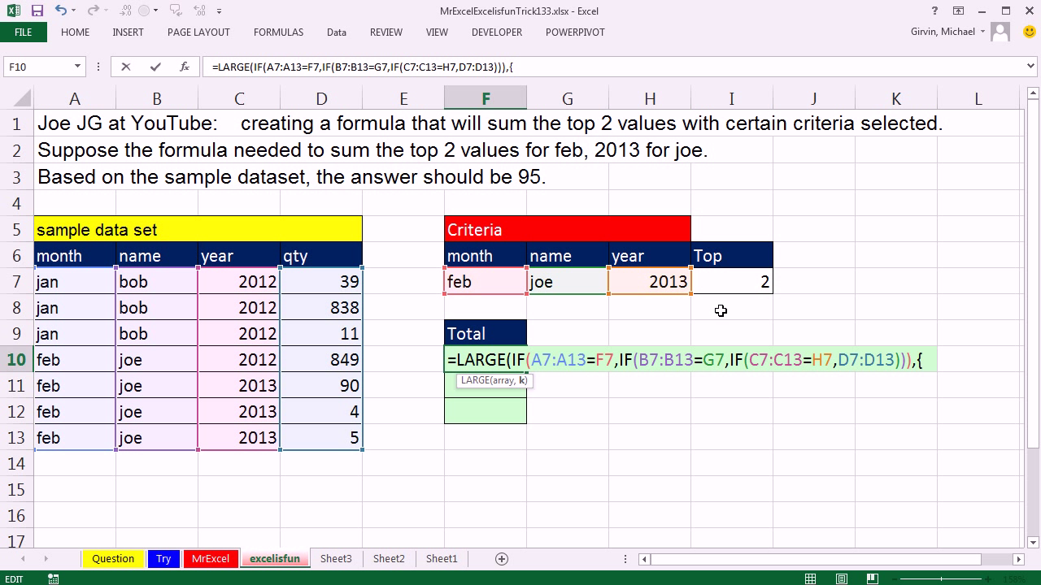
type("1,2}")
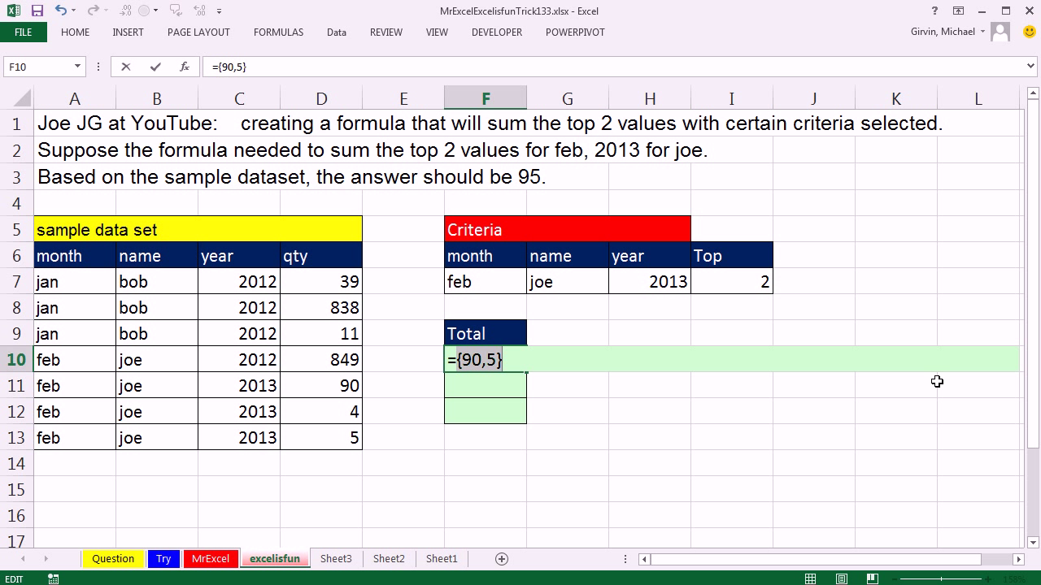
Wrap the LARGE formula in SUMPRODUCT and array-enter it so F10 returns 95
type("=LARGE(IF(A7:A13=F7,IF(B7:B13=G7,IF(C7:C13=H7,D7:D13))),{1,2})")
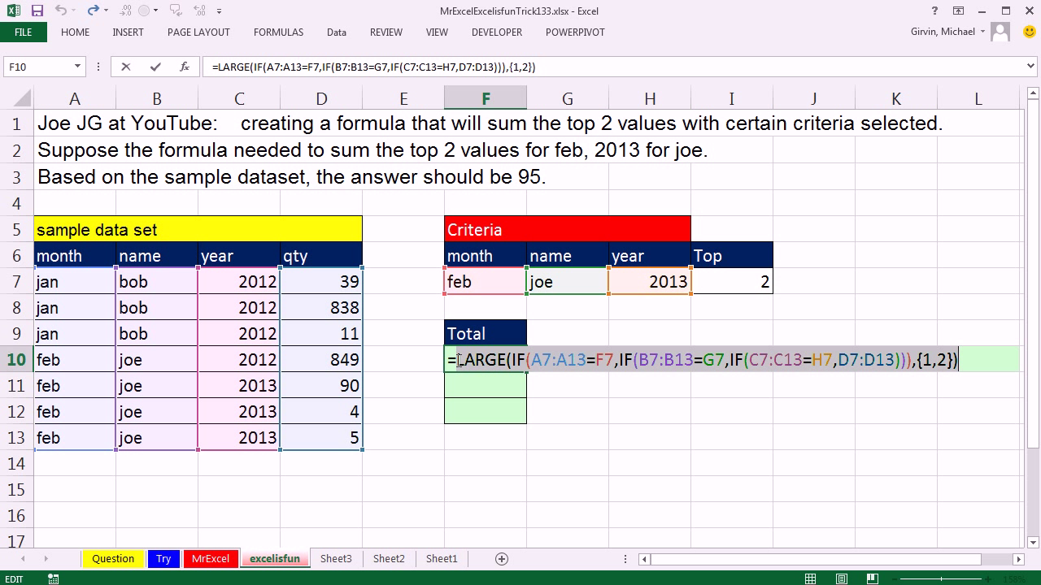
type("su")
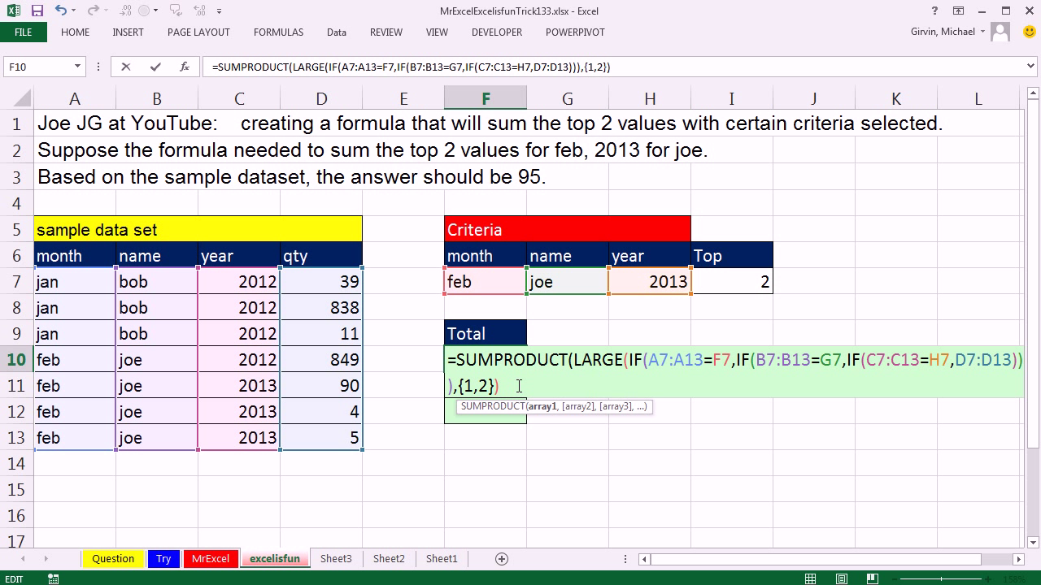
type(")")
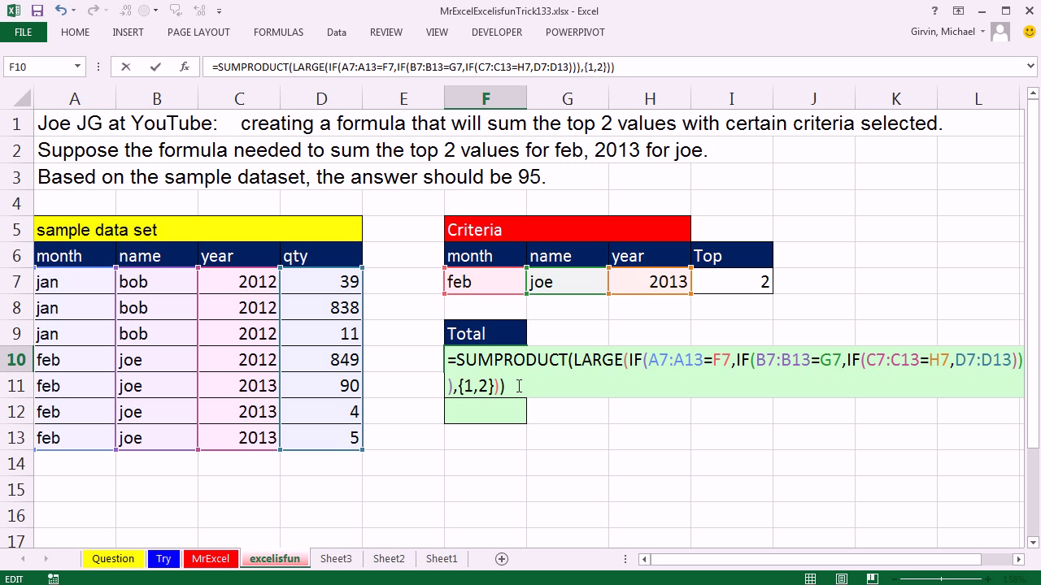
mouse_move(654, 360)
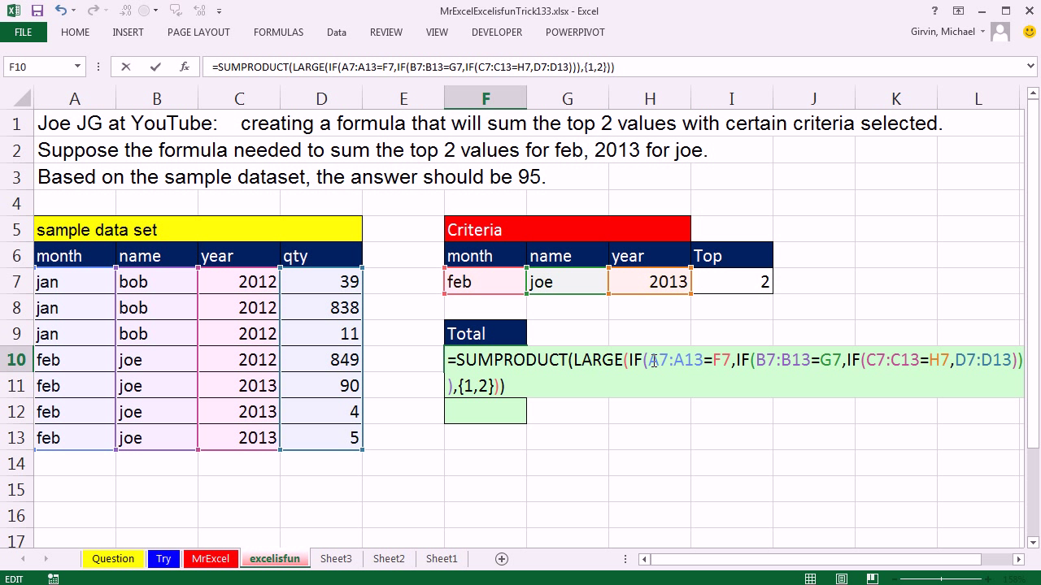
mouse_move(660, 414)
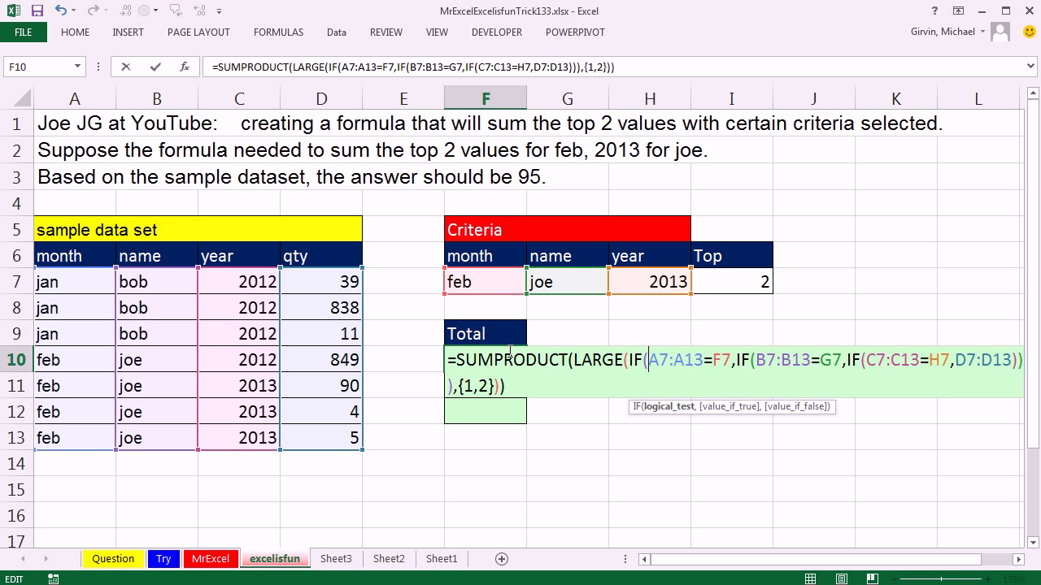
key("Enter")
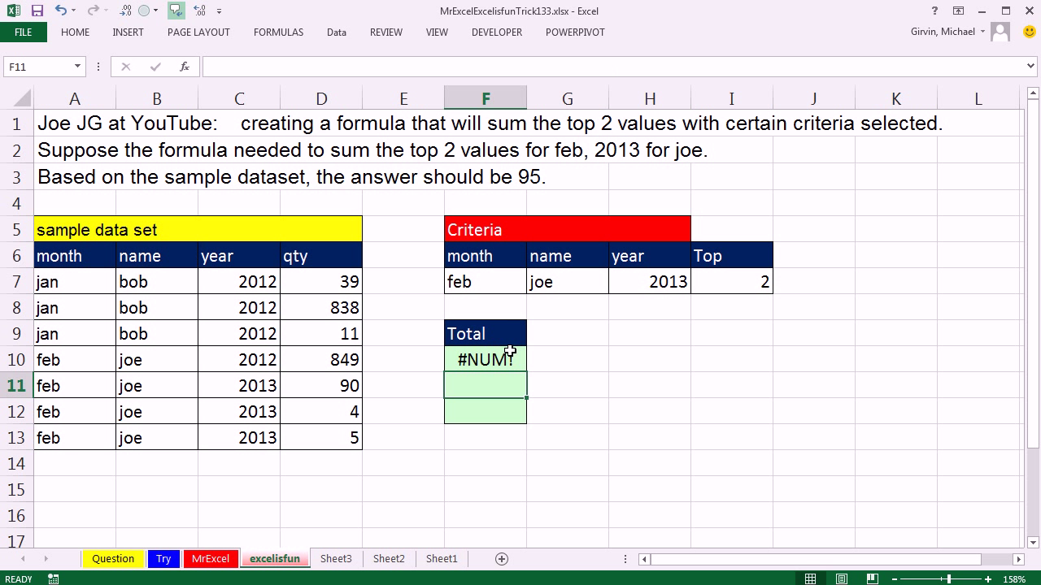
type("=SUMPRODUCT(LARGE(IF(A7:A13=F7,IF(B7:B13=G7,IF(C7:C13=H7,D7:D13))),{1,2}))")
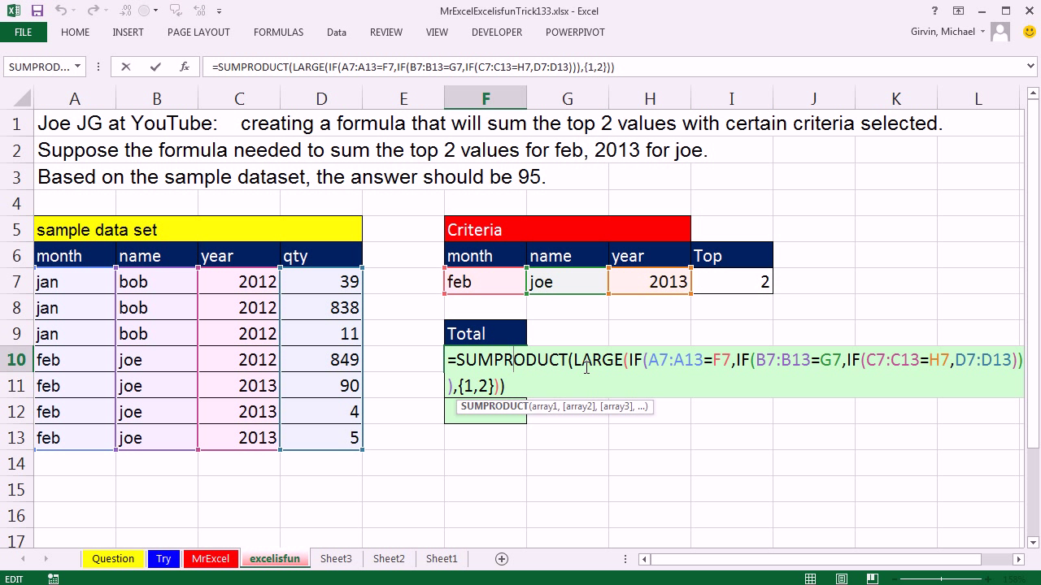
key("ctrl+shift+enter")
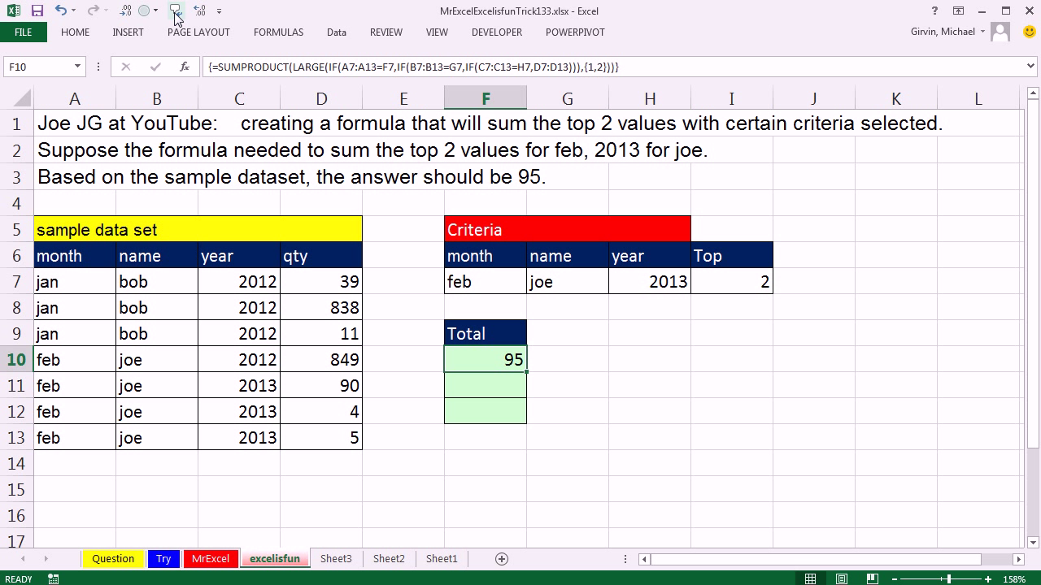
Replace SUMPRODUCT with SUM in F10 and array-enter it, still returning 95
double_click(485, 359)
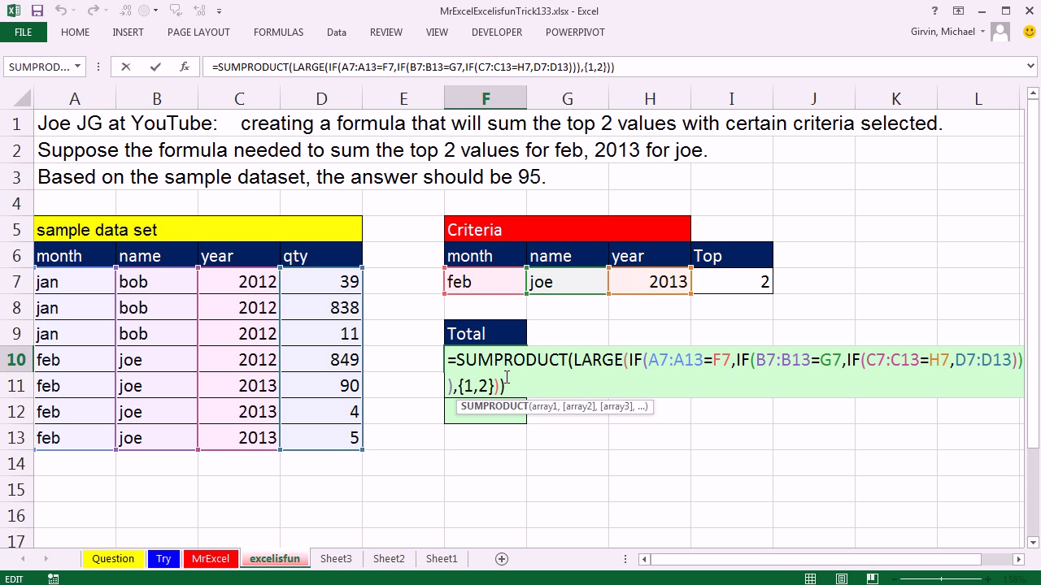
double_click(524, 361)
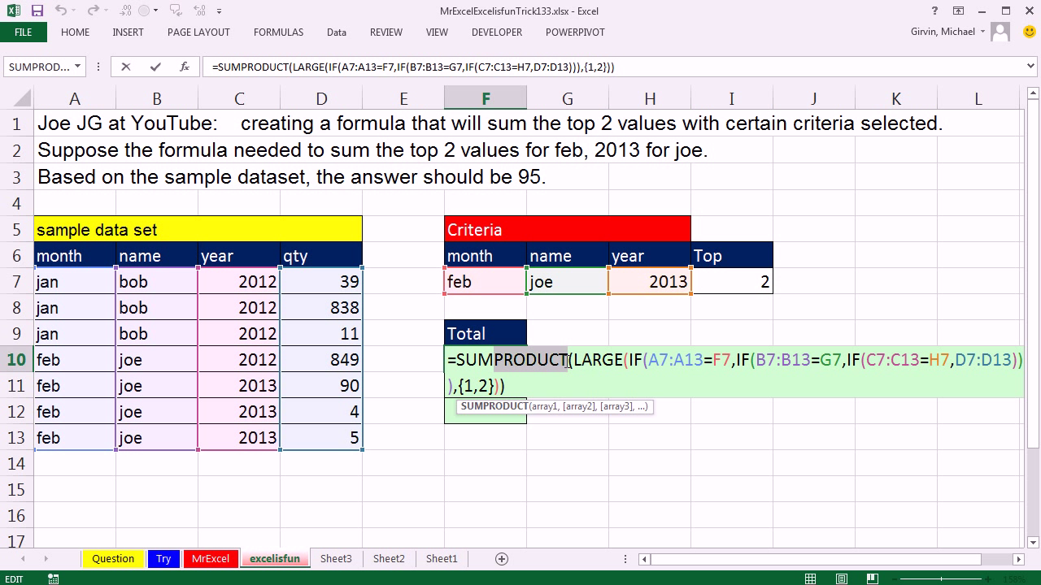
mouse_move(539, 455)
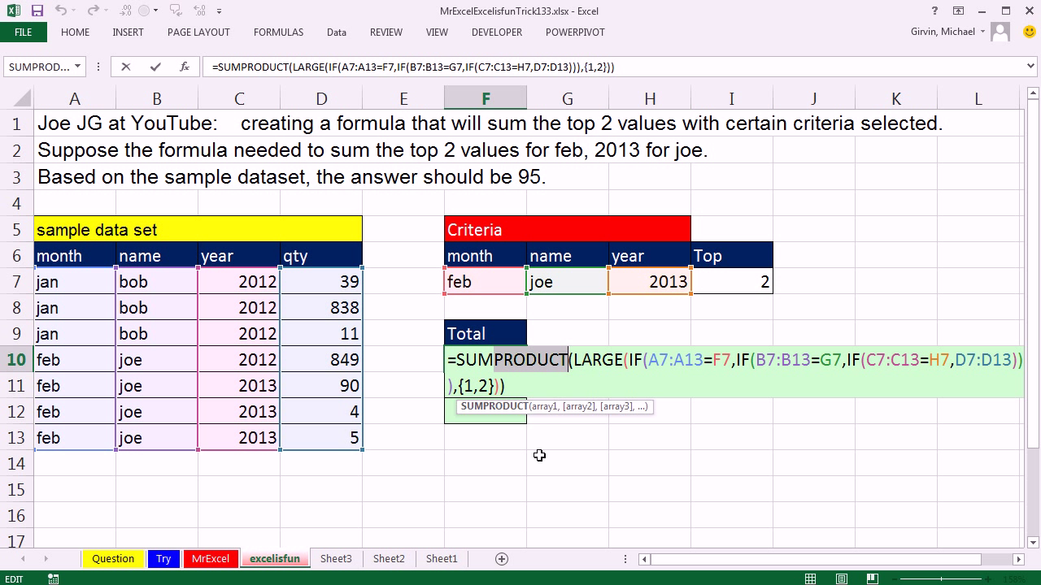
mouse_move(536, 453)
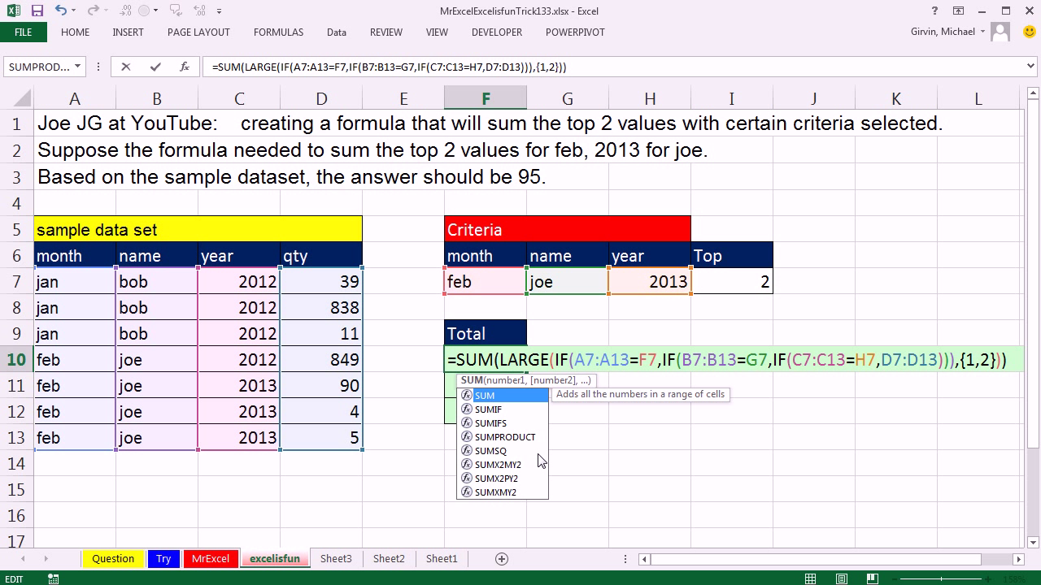
key("Ctrl+Shift+Enter")
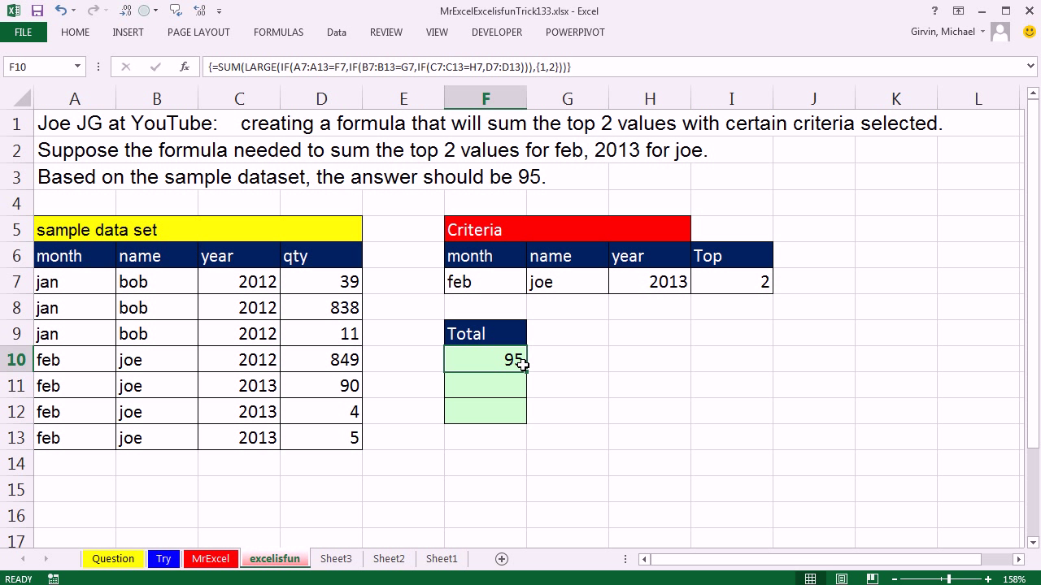
Begin entering the same SUM top-2 criteria formula in F11
double_click(485, 359)
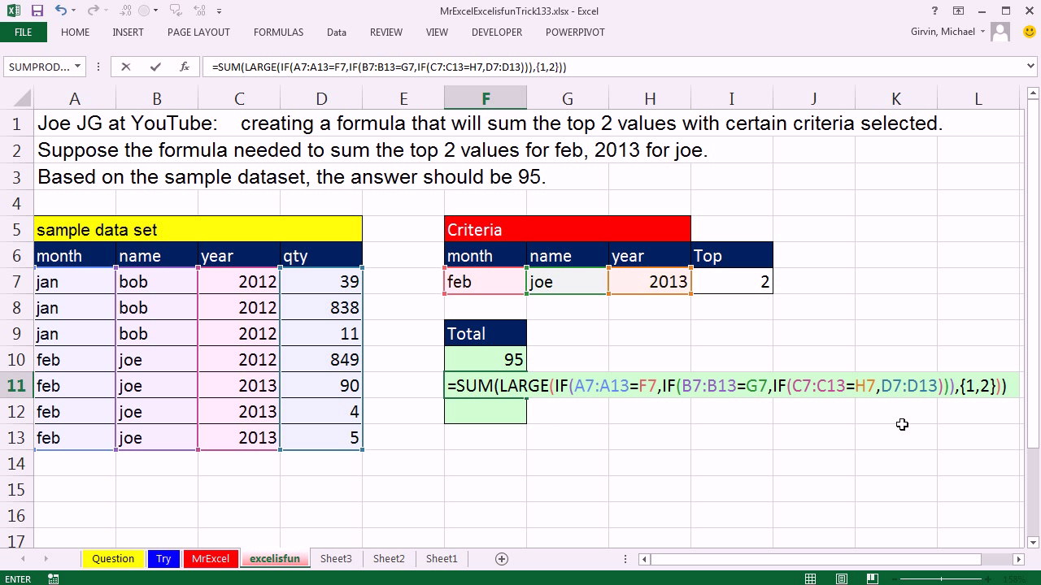
mouse_move(741, 305)
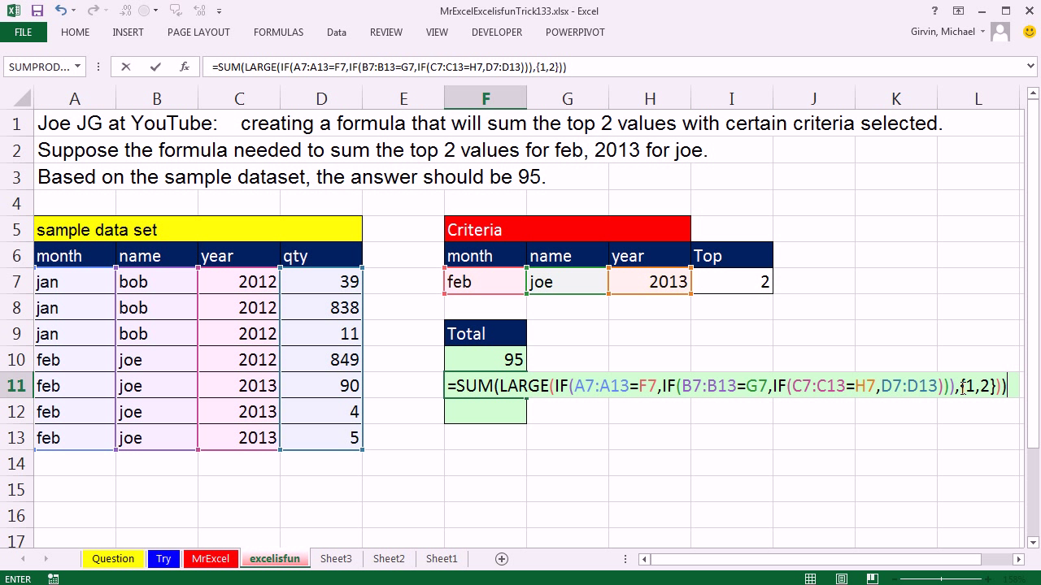
mouse_move(855, 331)
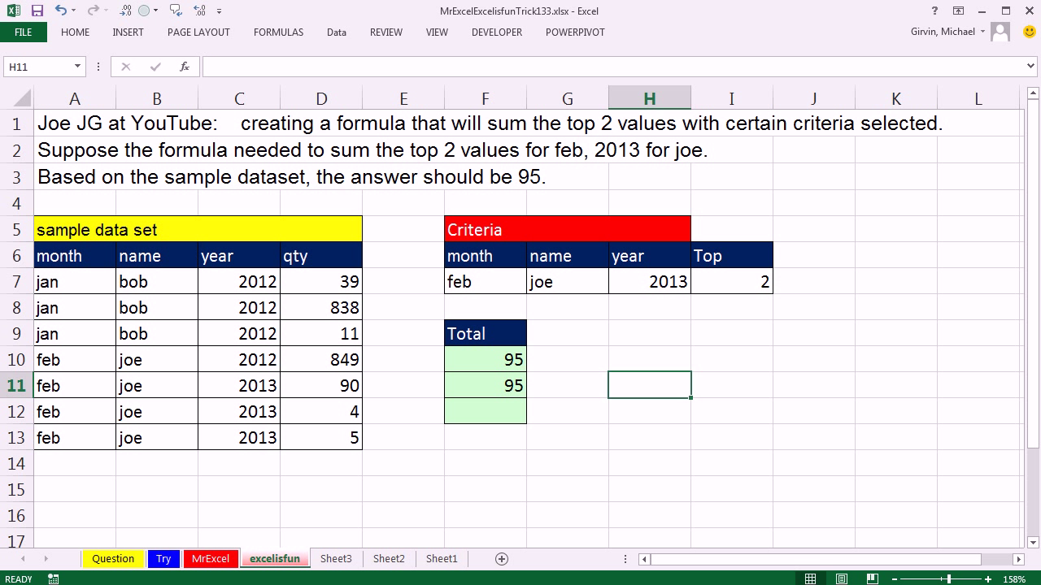
Build =INDIRECT("1:"&I7) in H11 linked to Top, dismissing the formula-too-long warning
type("=in")
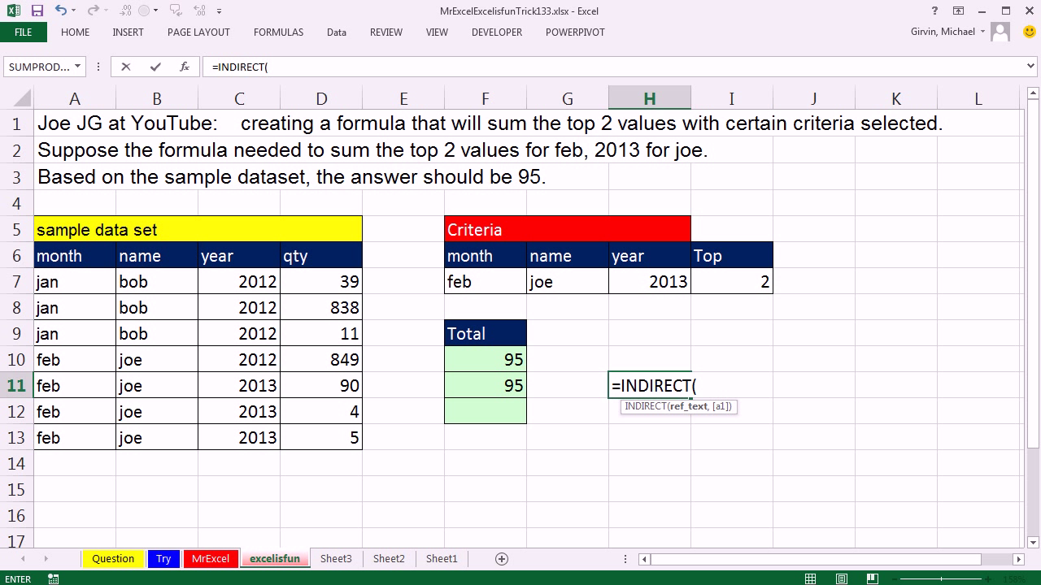
type("\"")
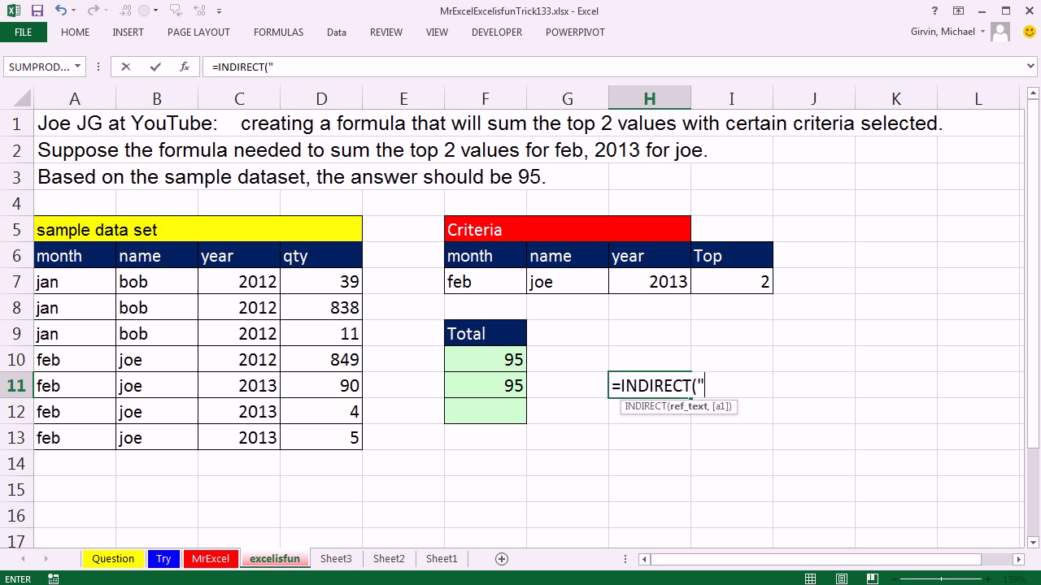
type("1;")
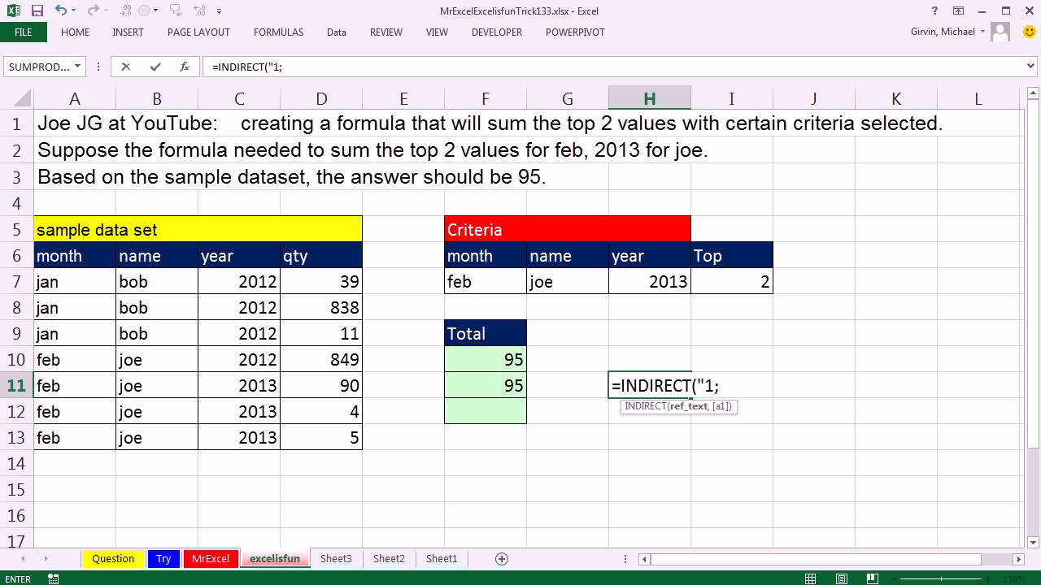
type("\"")
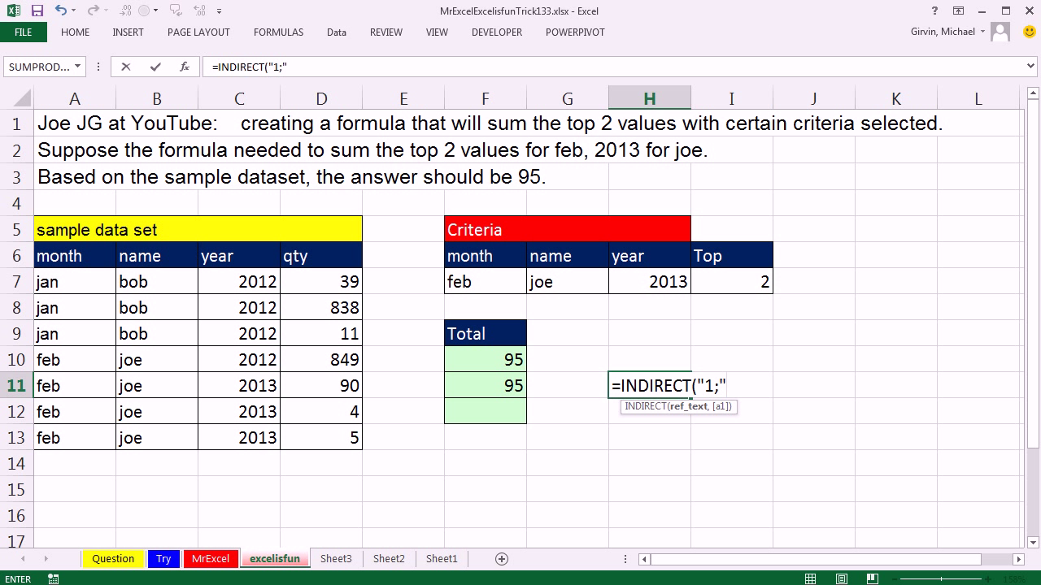
key("Backspace")
type(":")
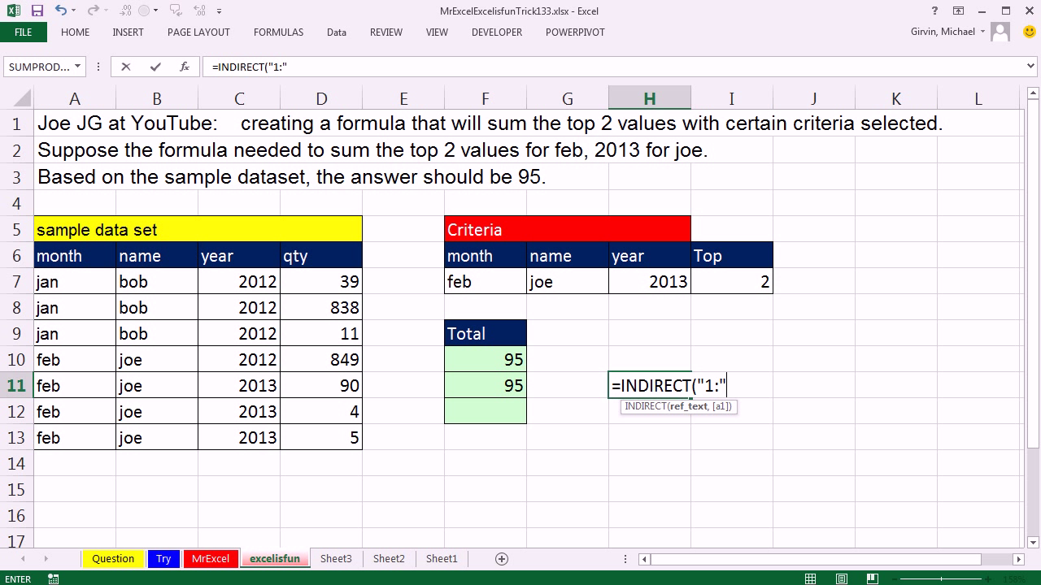
type("&")
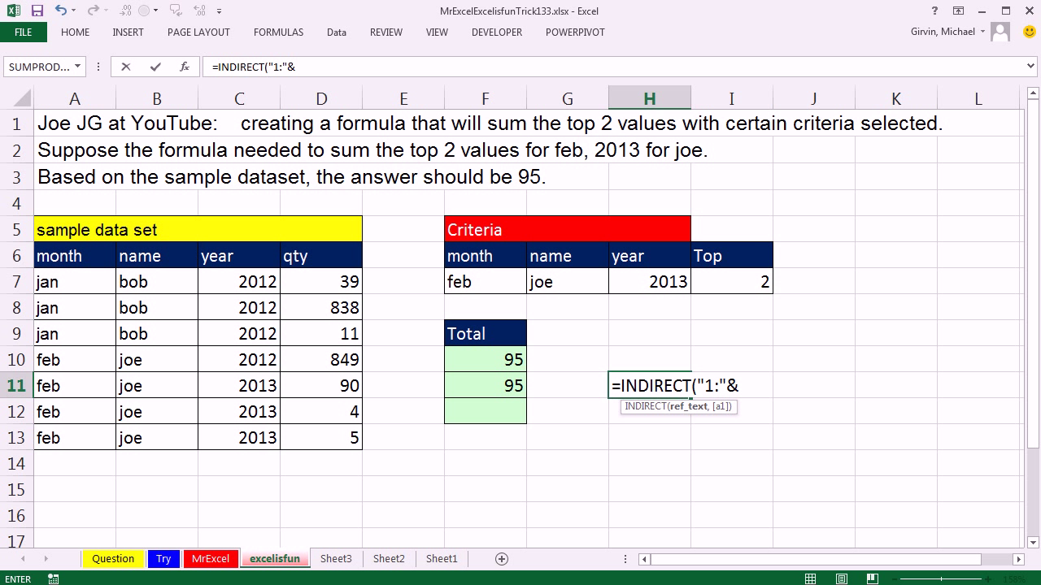
left_click(729, 282)
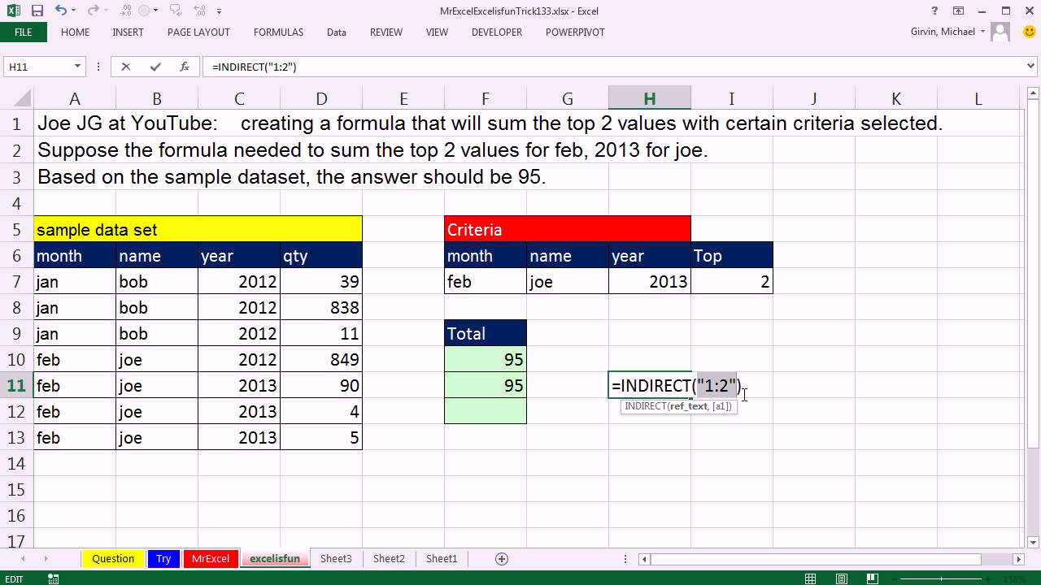
left_click(728, 281)
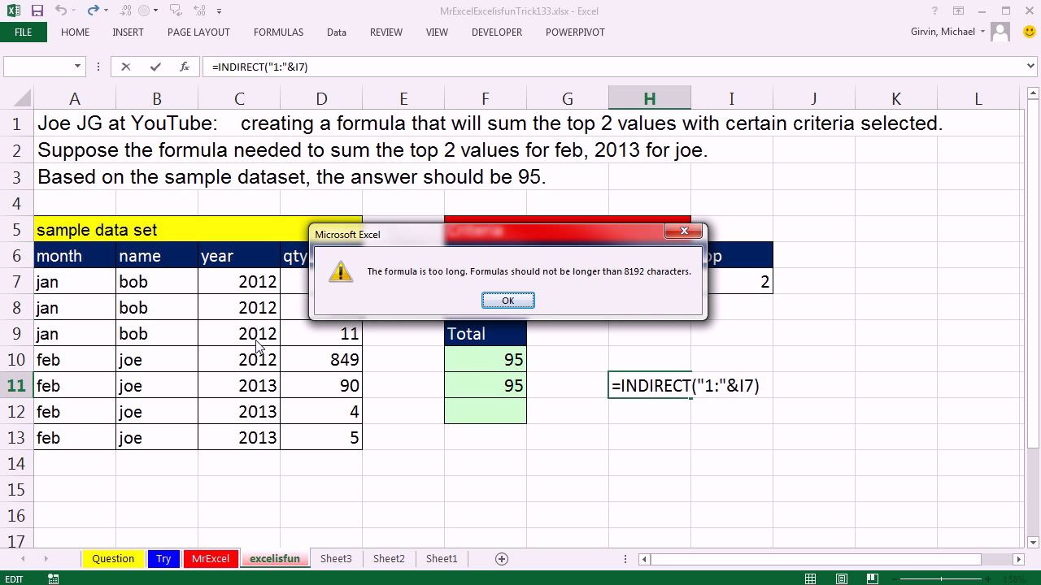
left_click(507, 299)
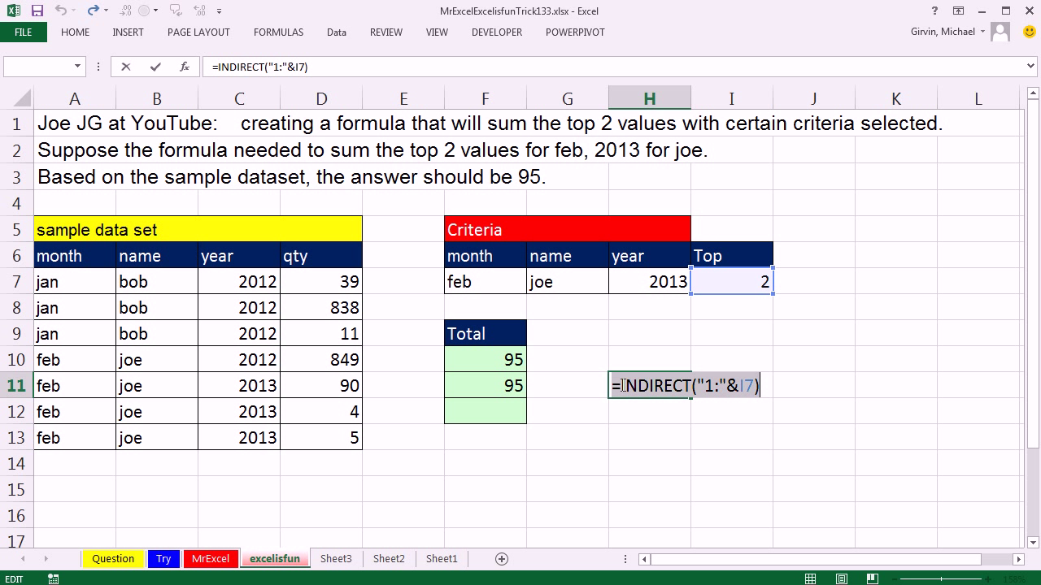
Wrap it as ROW(INDIRECT("1:"&I7)) to generate the numbers 1 through Top
type("row")
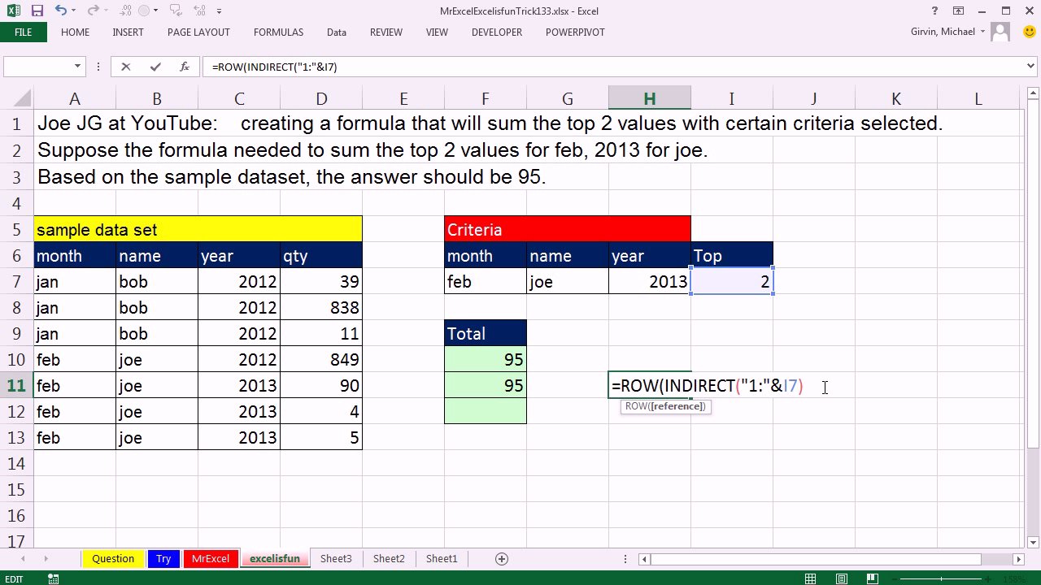
type(")")
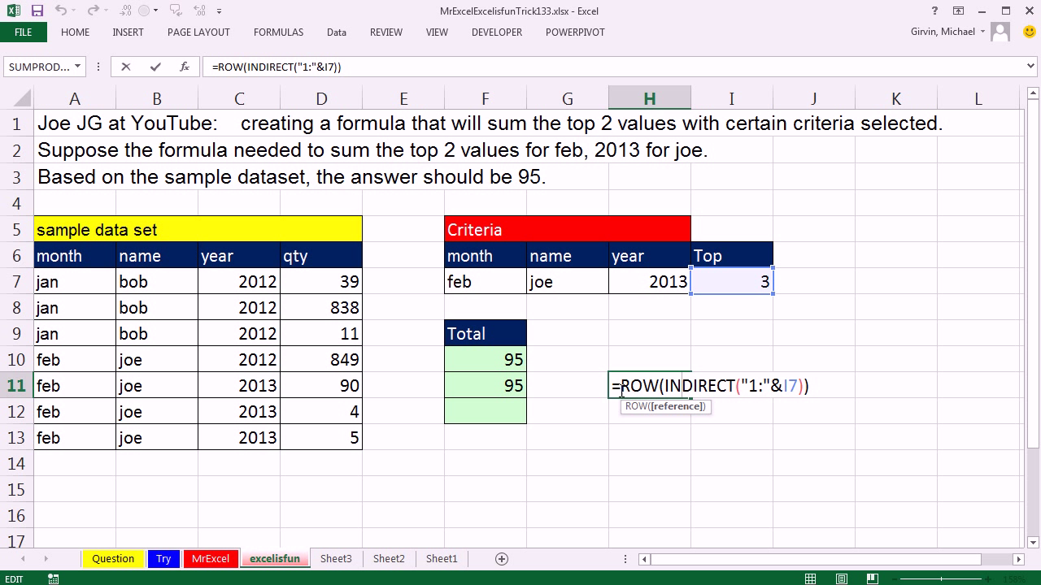
mouse_move(852, 423)
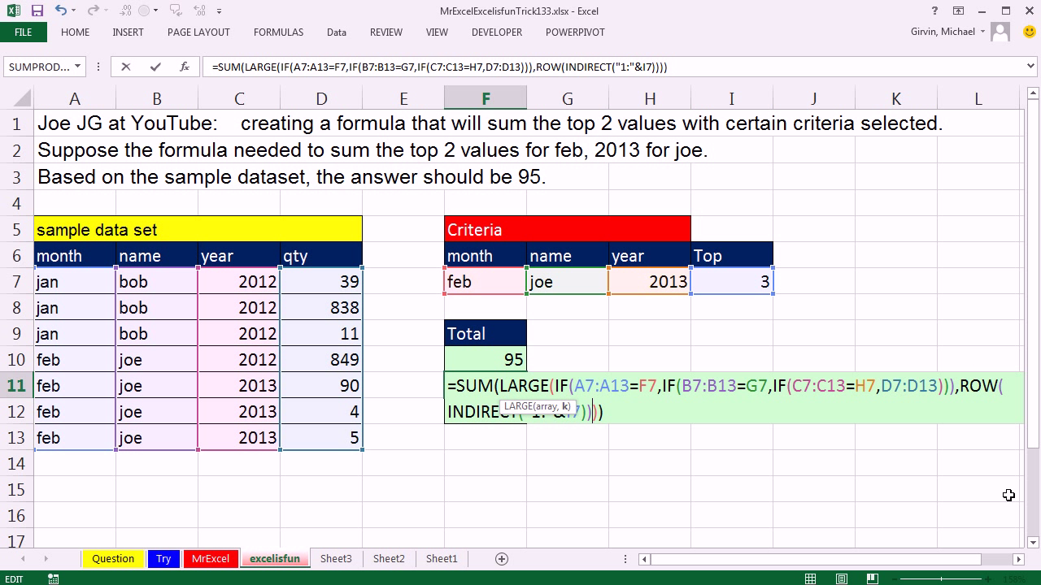
mouse_move(615, 412)
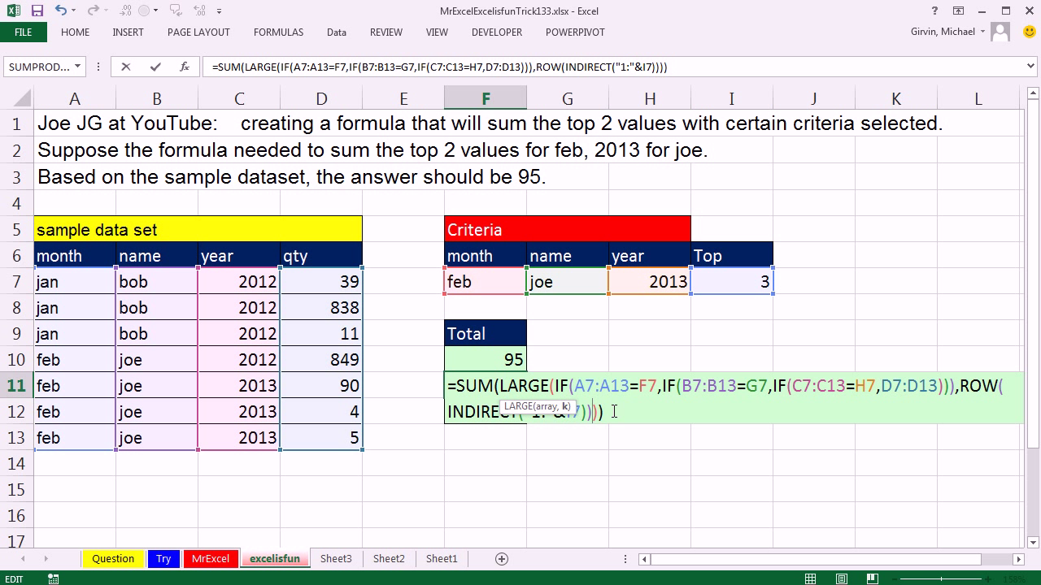
mouse_move(924, 362)
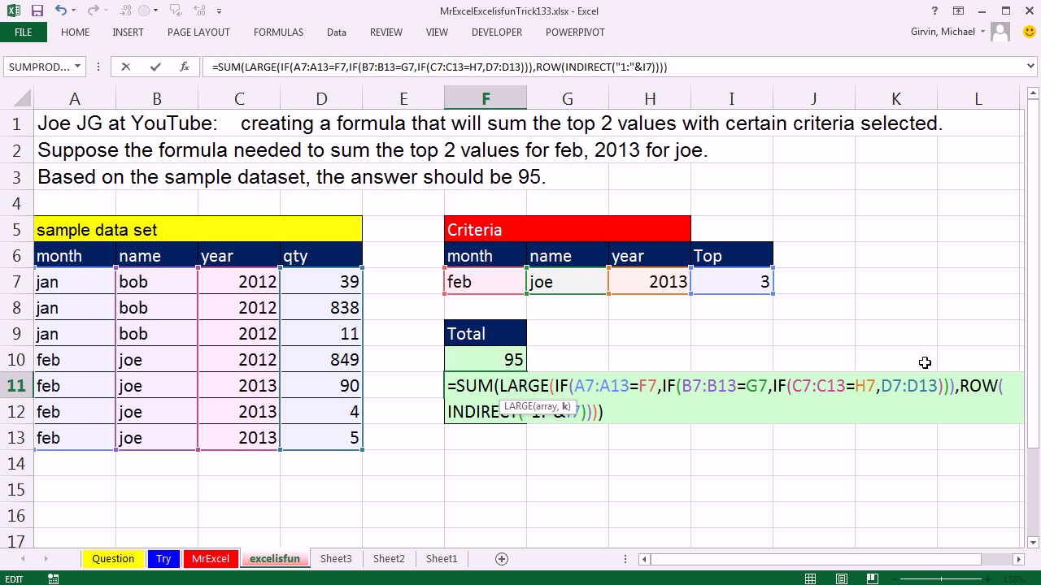
mouse_move(501, 404)
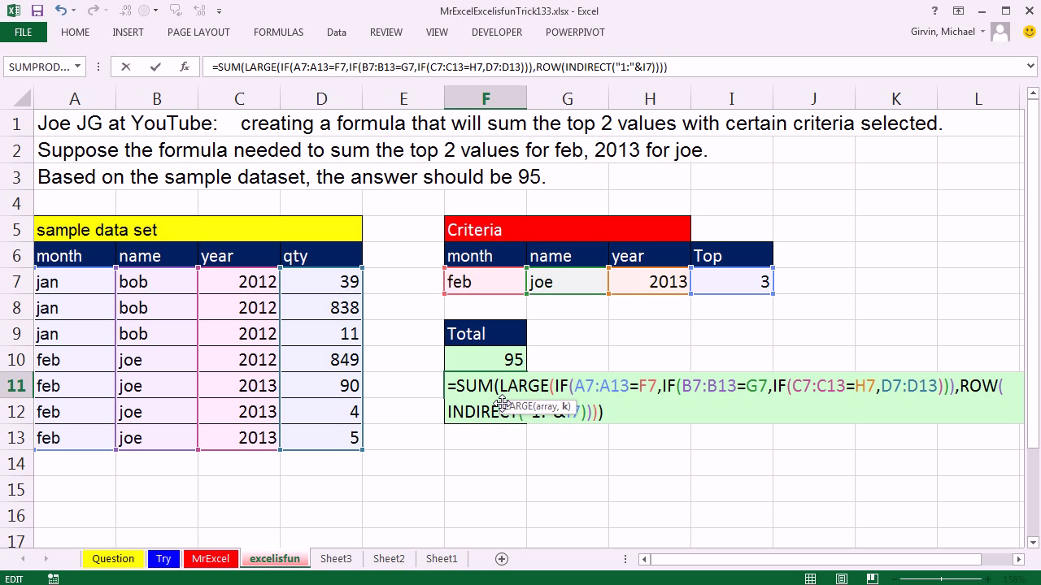
mouse_move(667, 426)
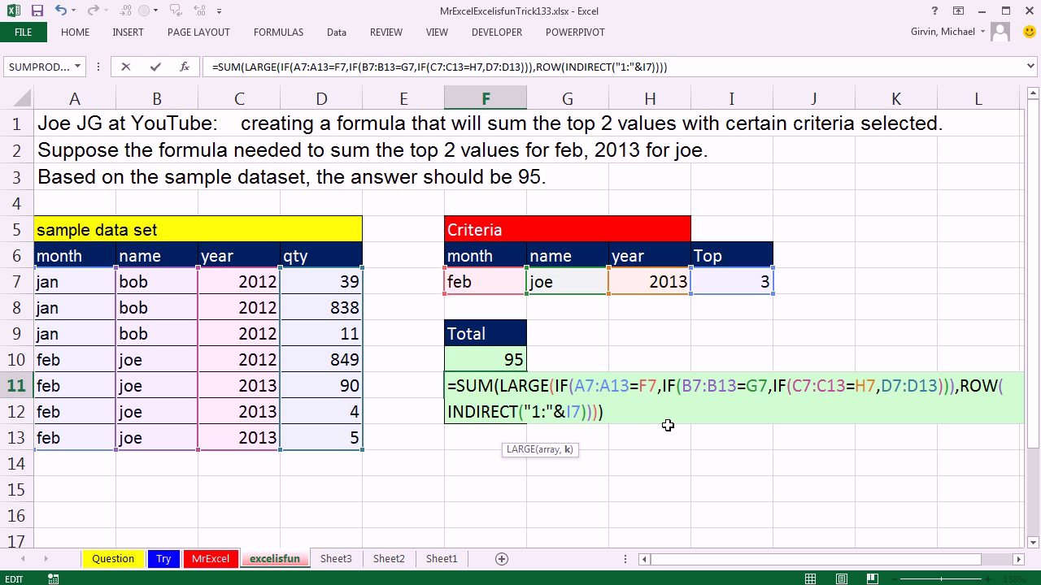
Confirm F11's array formula with ROW(INDIRECT("1:"&I7)), then set the Top count in I7 to 2
key("ctrl+shift+enter")
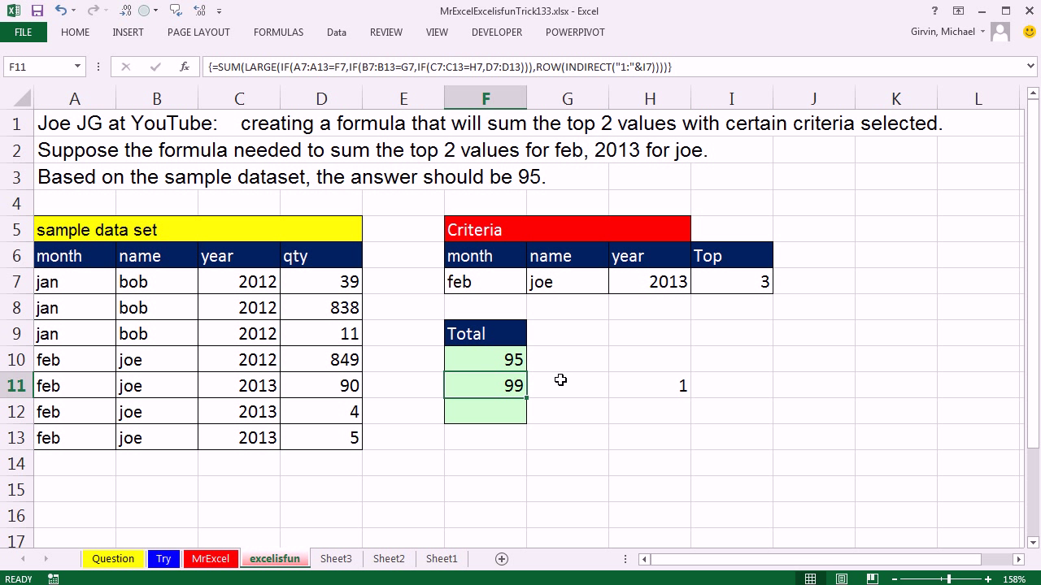
left_click(730, 282)
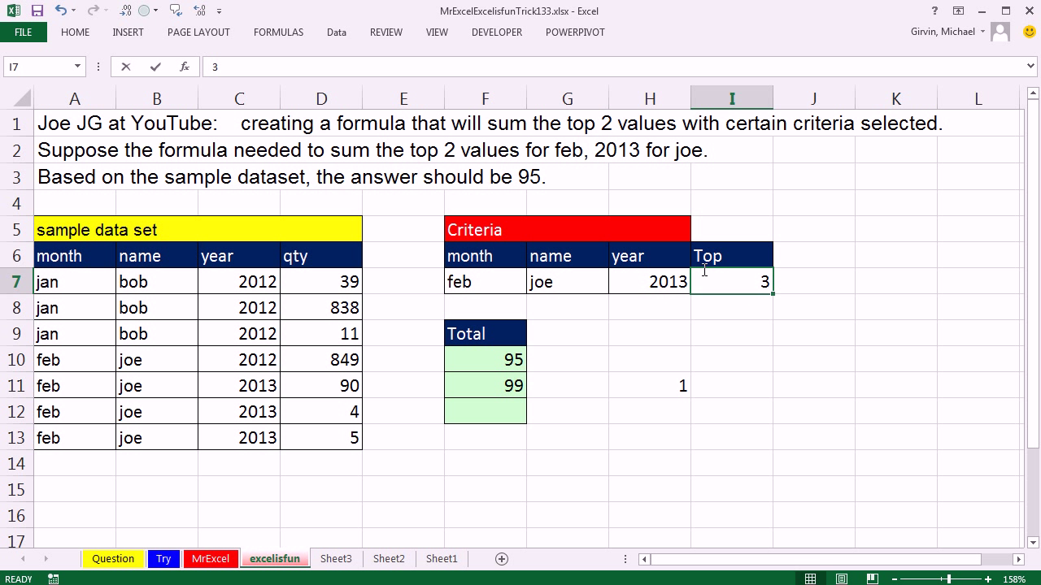
type("2")
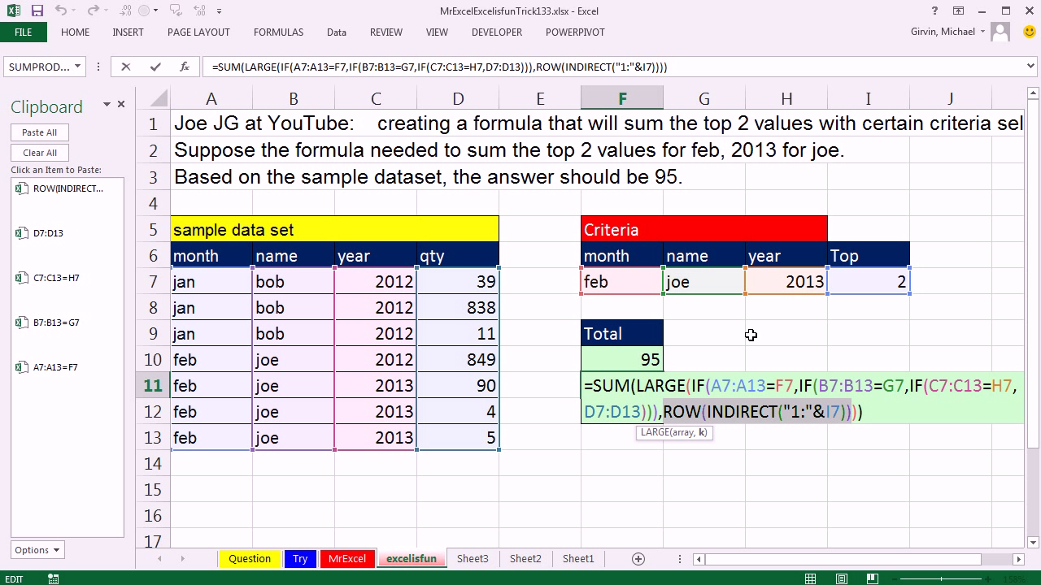
Re-enter F11's array formula so it returns 95 for Top 2, and begin F12's formula
key("Ctrl+Shift+Enter")
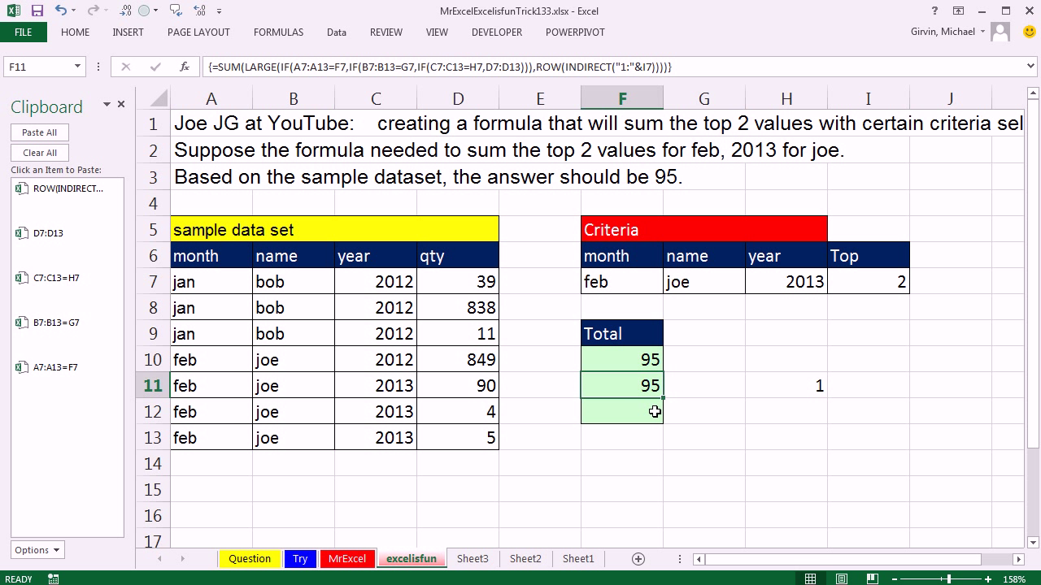
type("=s")
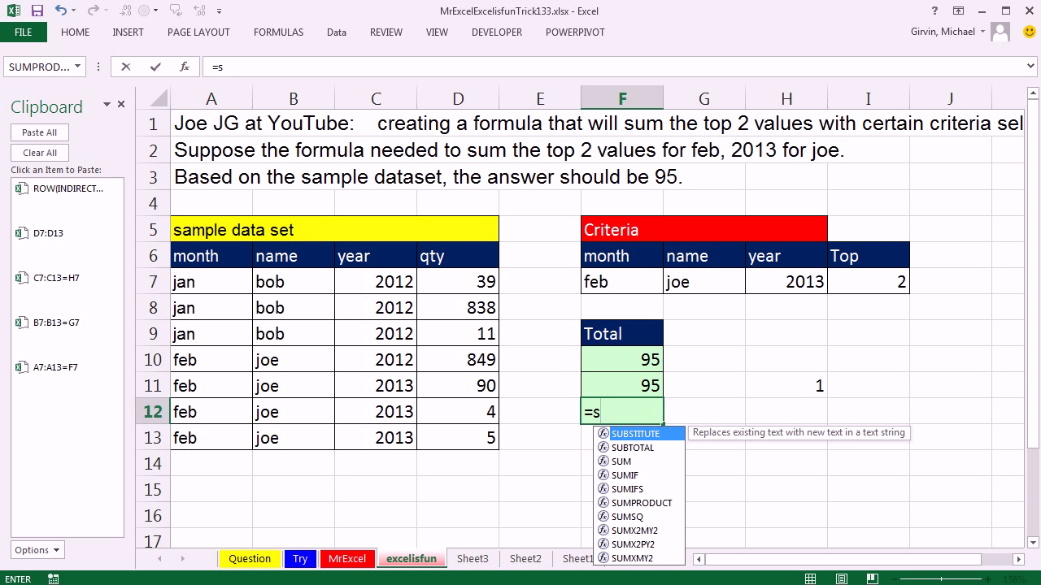
Build F12's SUMPRODUCT(LARGE((A7:A13=F7)*...*(C7:C13=H7)*D7:D13 criteria product
type("SUMPRODUCT(la")
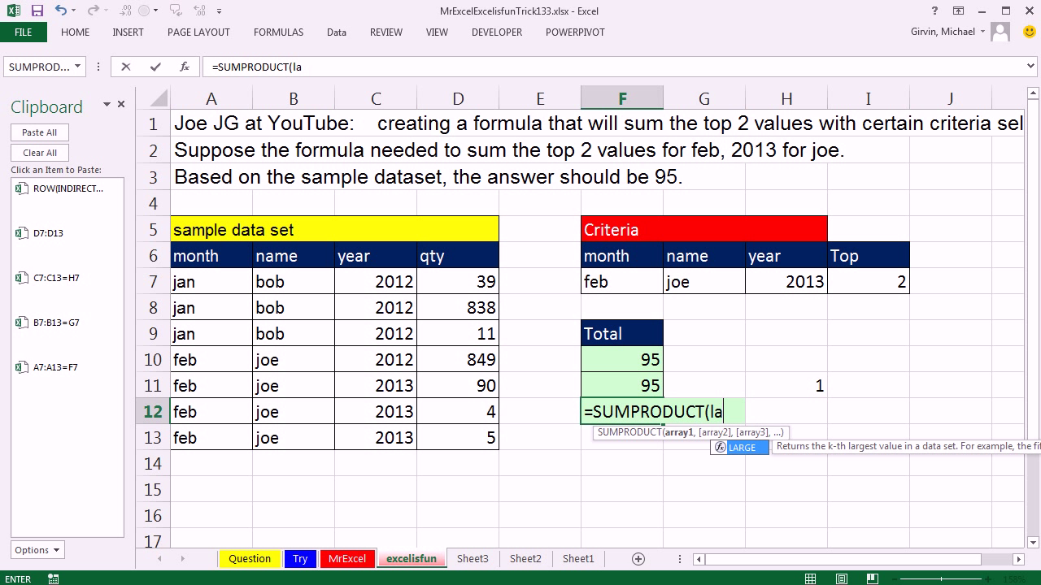
type("LARGE(")
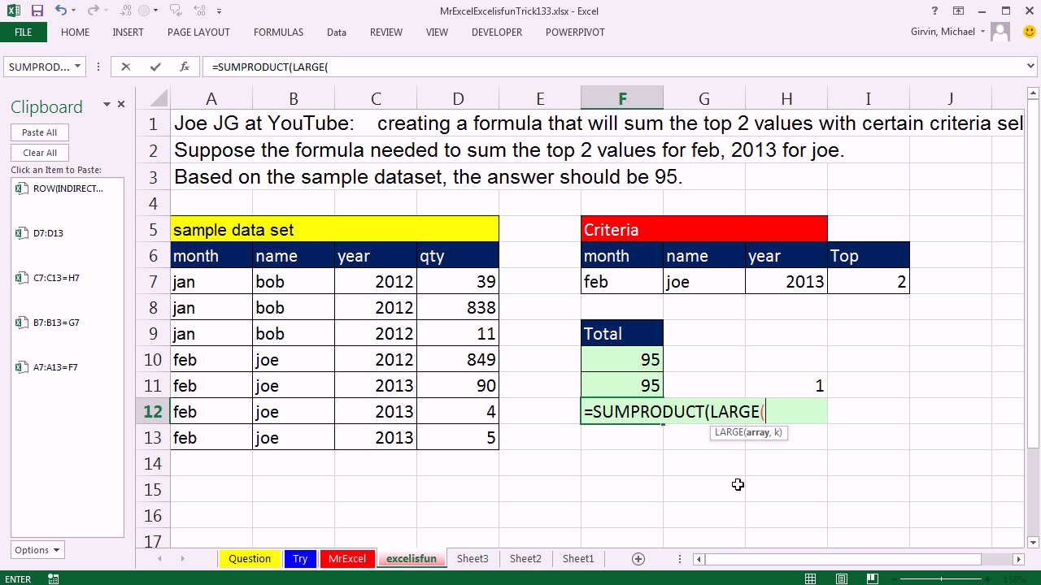
type("(")
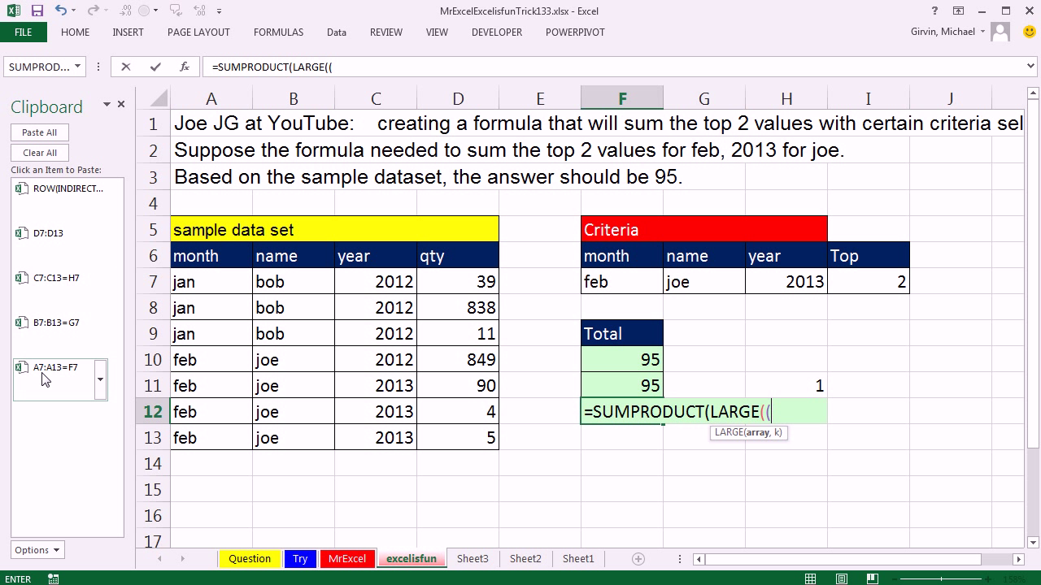
type("A7:A13=F7)*(B7:B13=G7")
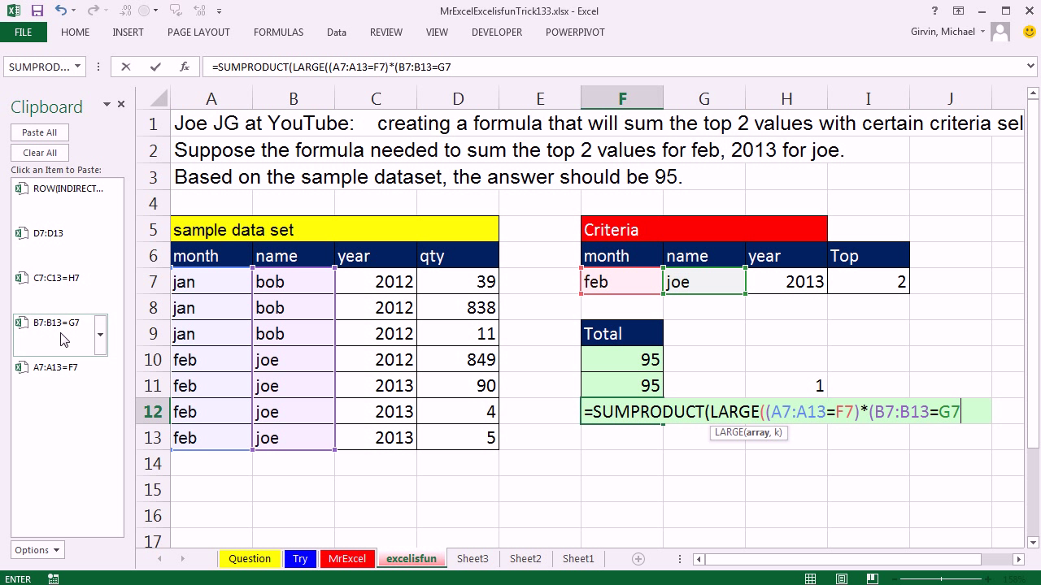
type(")")
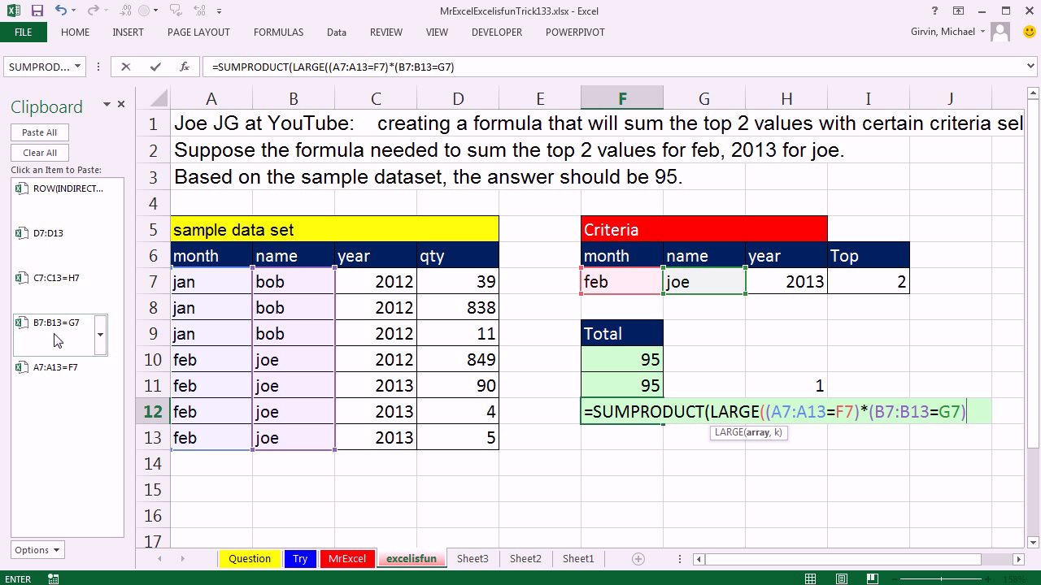
type("*(C7:C13=H7")
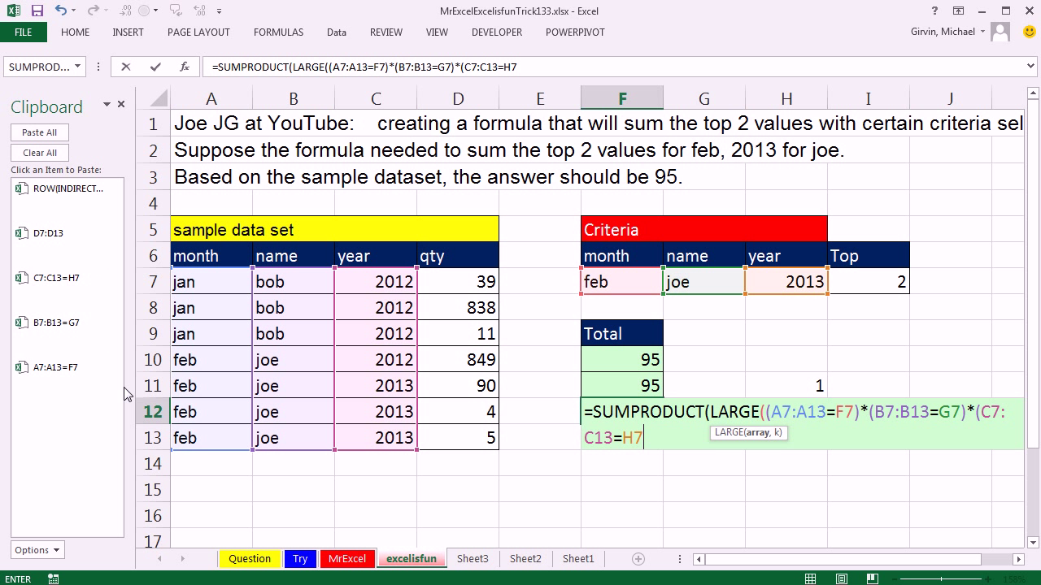
type(")")
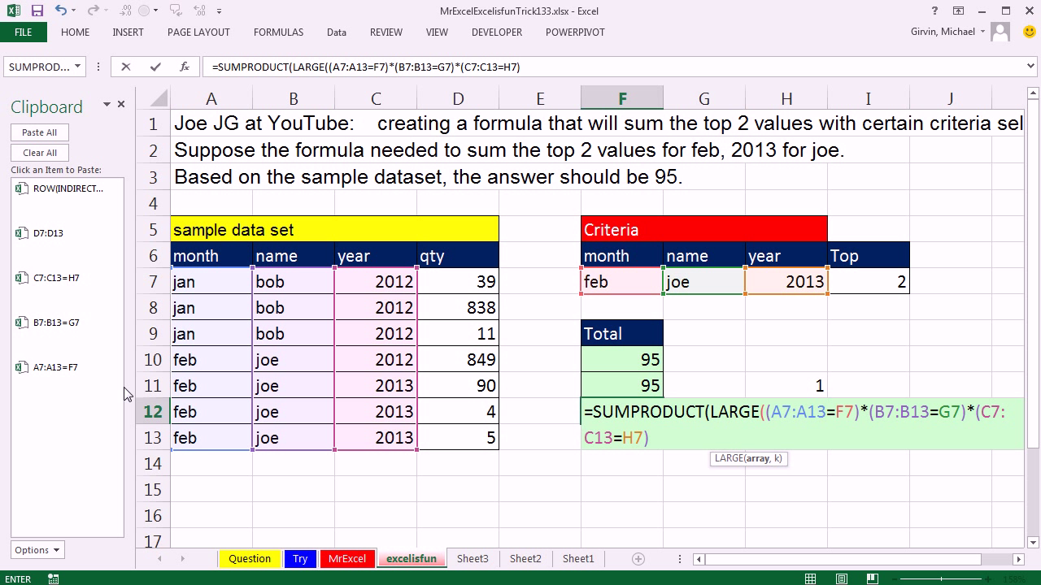
type("*")
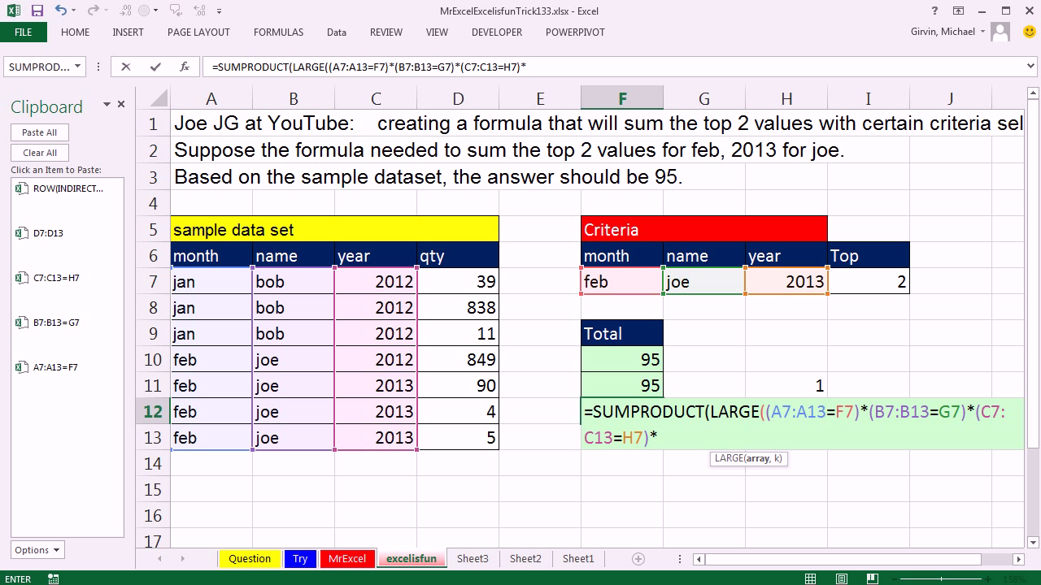
left_click_drag(457, 281, 457, 438)
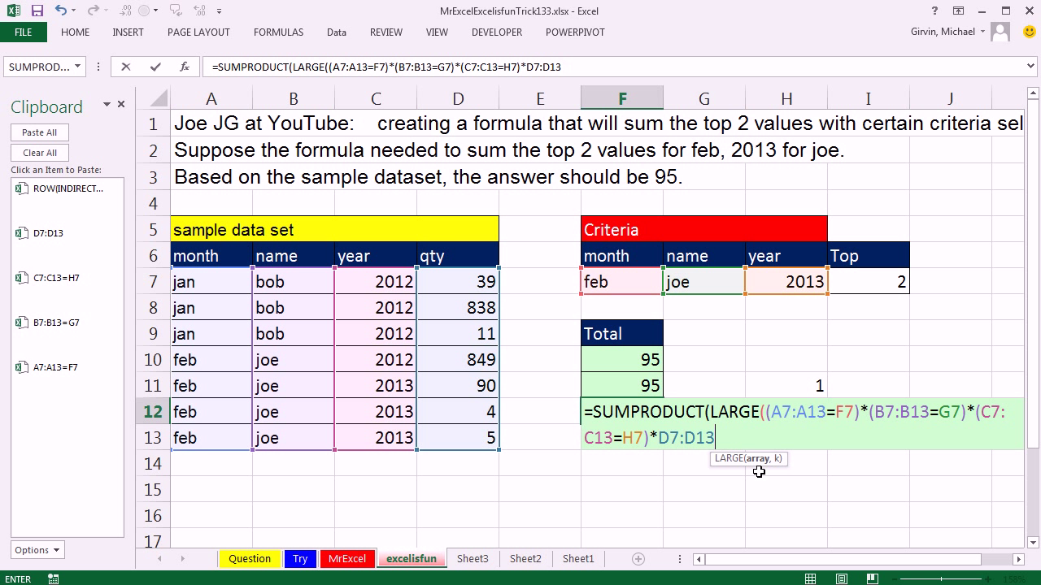
Finish F12 with k as ROW(INDIRECT("1:"&I7)) so the SUMPRODUCT version returns 95
type(",")
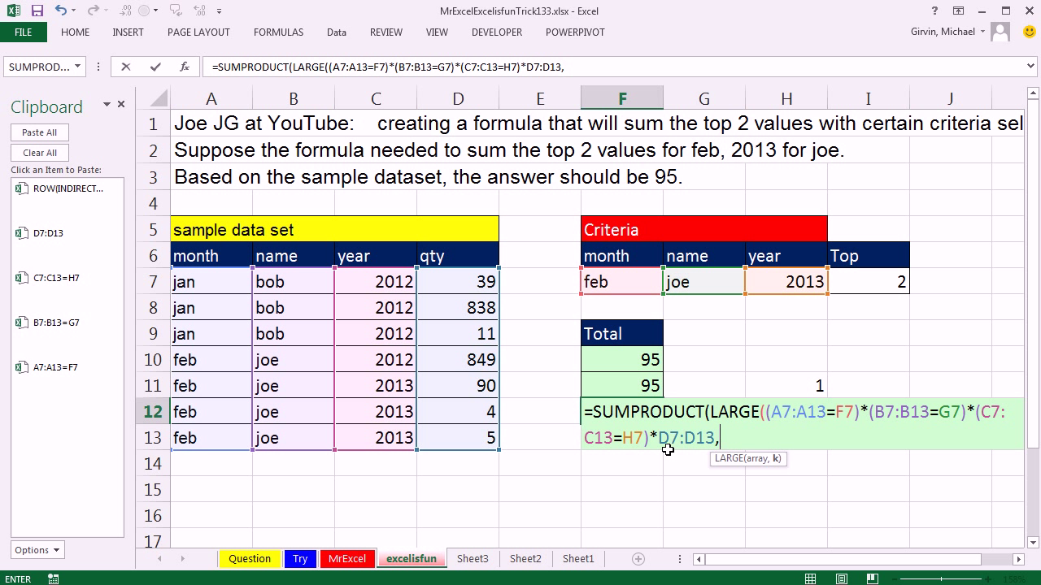
type("ROW(INDIRECT(\"1:\"&I7))")
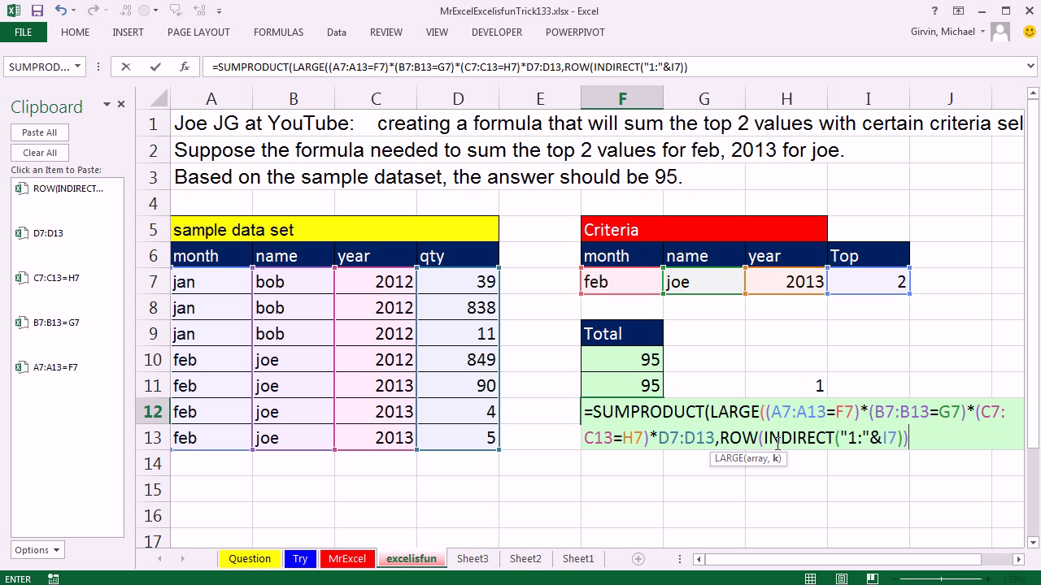
mouse_move(787, 468)
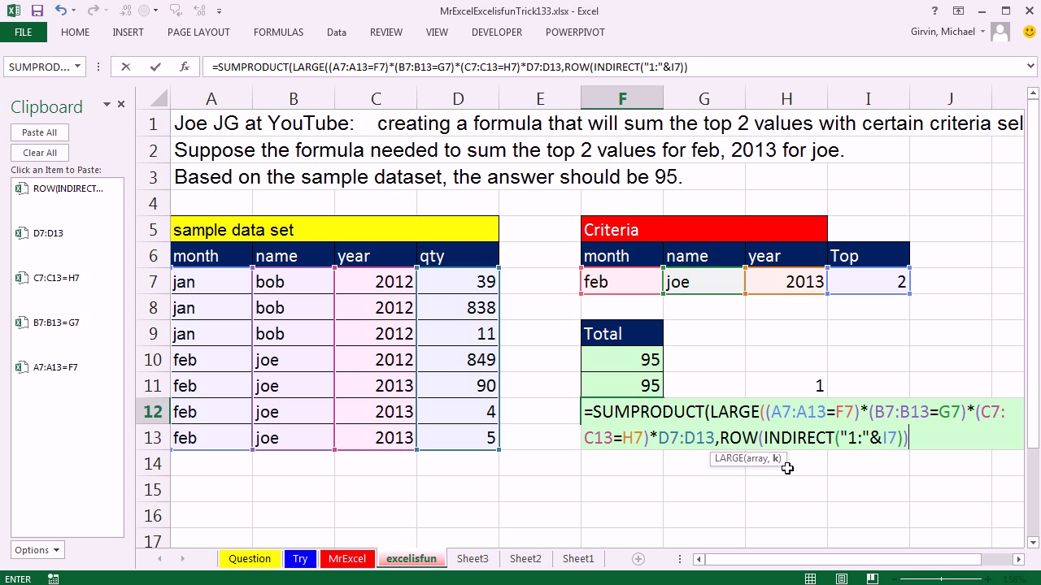
mouse_move(804, 497)
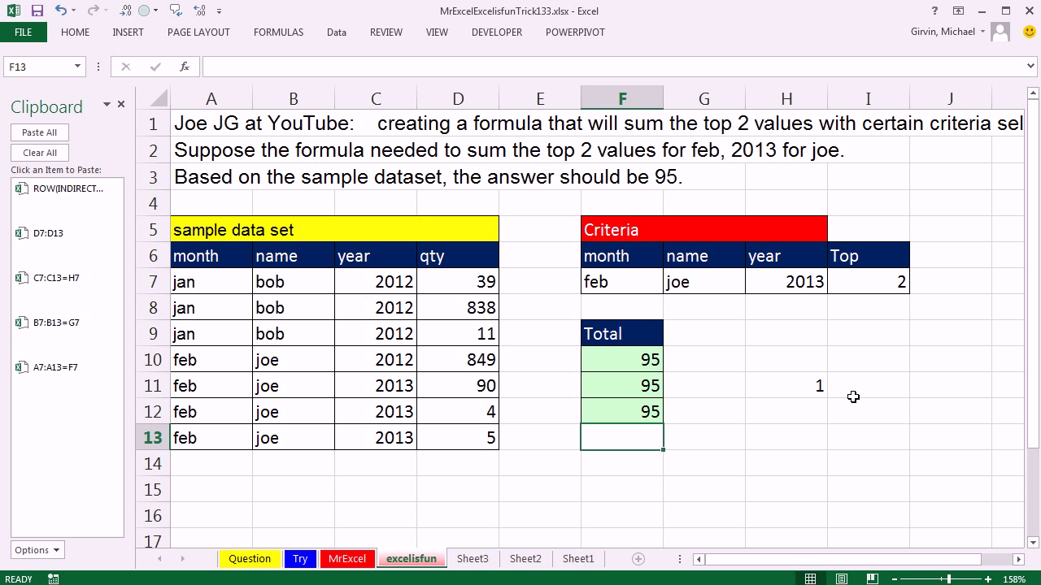
left_click(868, 282)
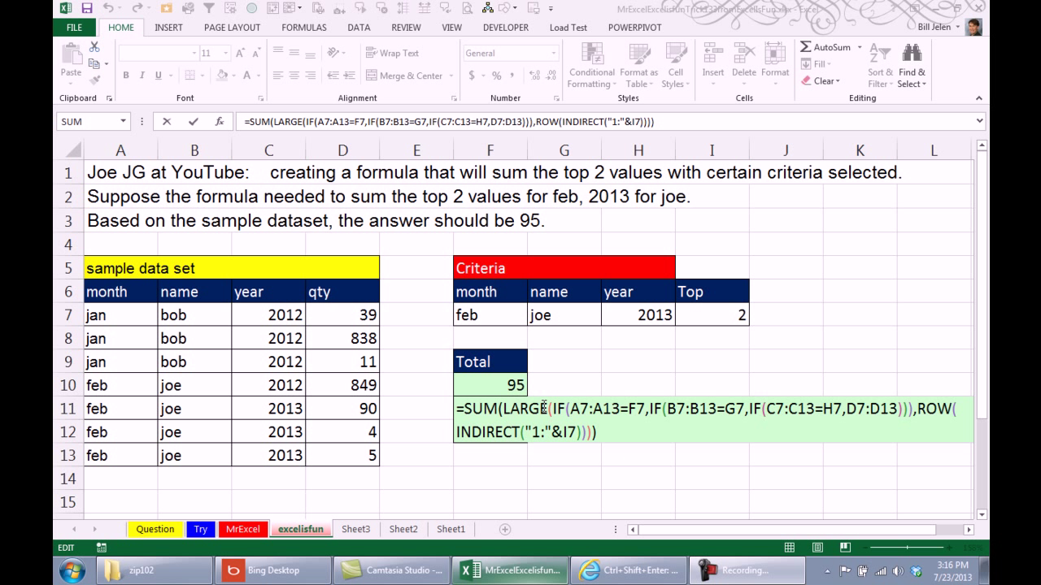
mouse_move(634, 431)
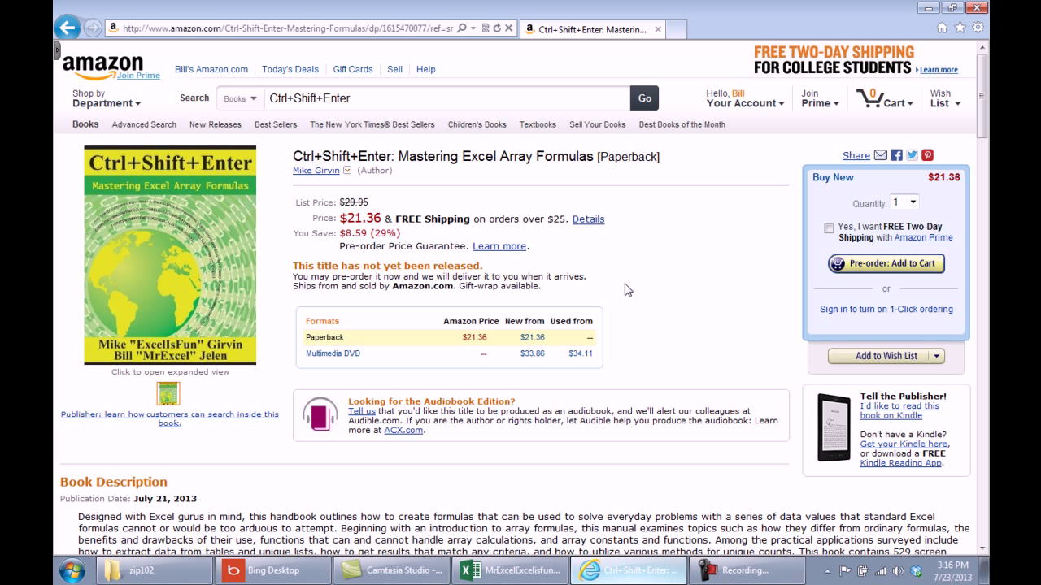
mouse_move(677, 274)
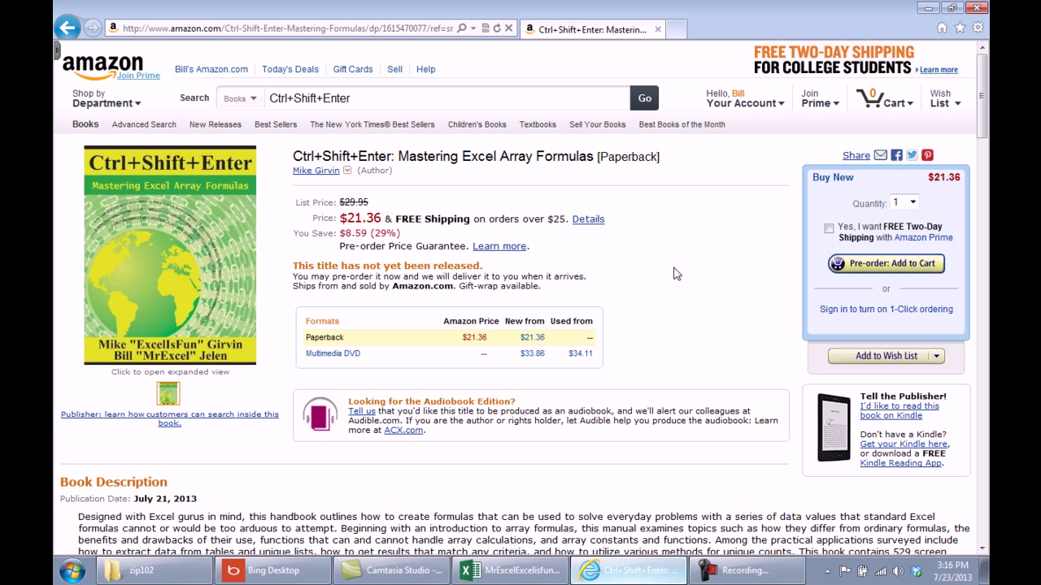